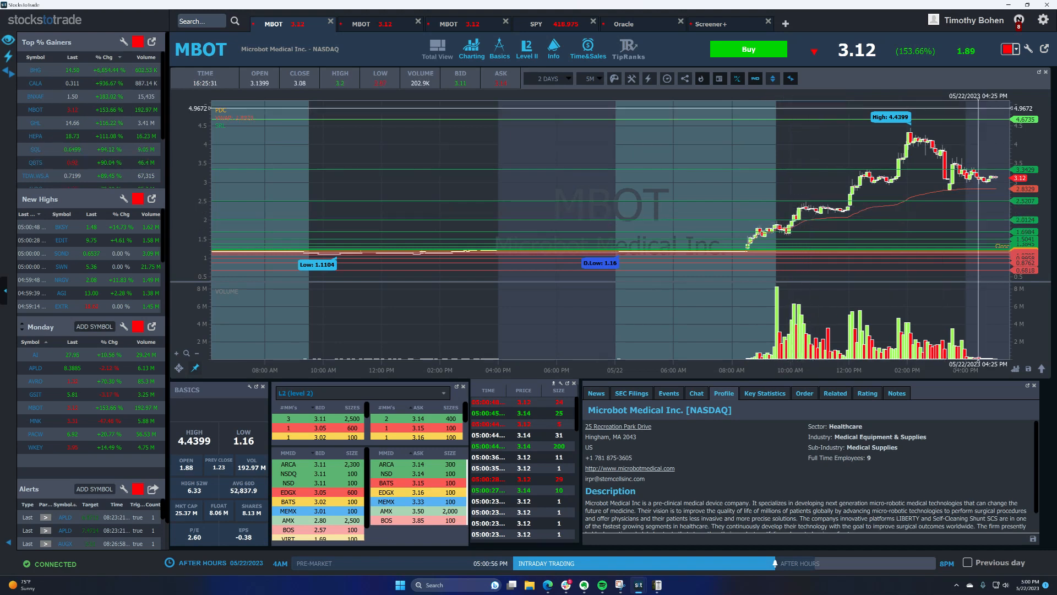
mouse_move(917, 236)
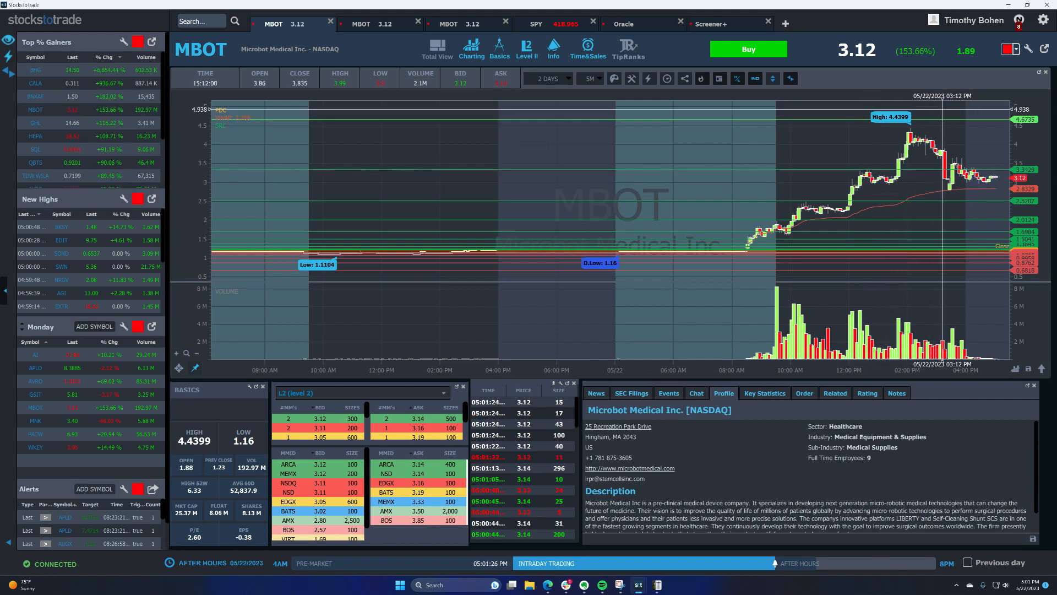
mouse_move(835, 202)
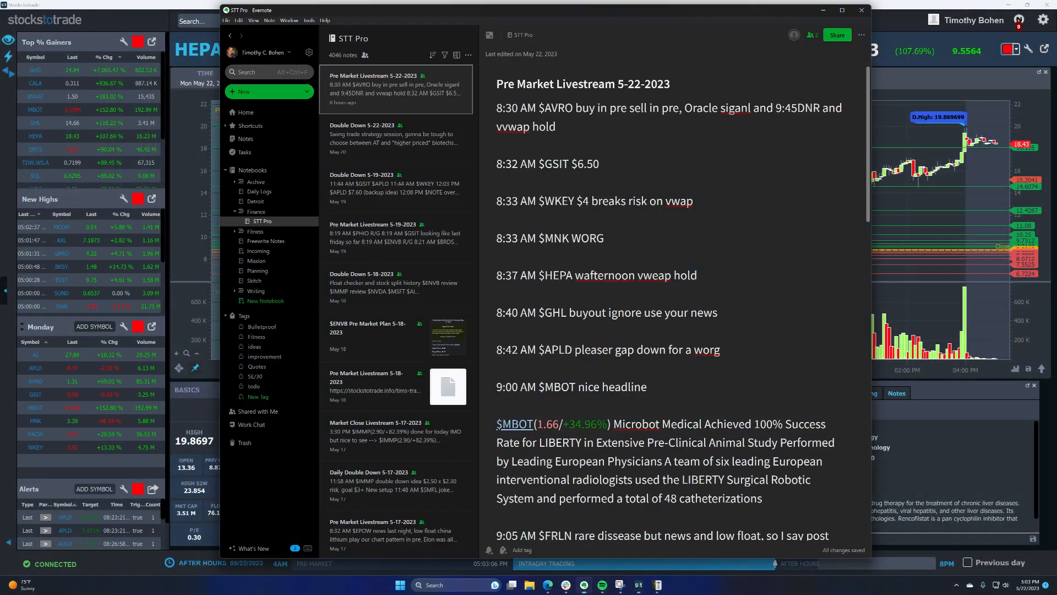
Step: Create an Evernote note titled 'Swing Trade Strategy Session 5-22-2023' and begin a $HEP line
left_click(241, 91)
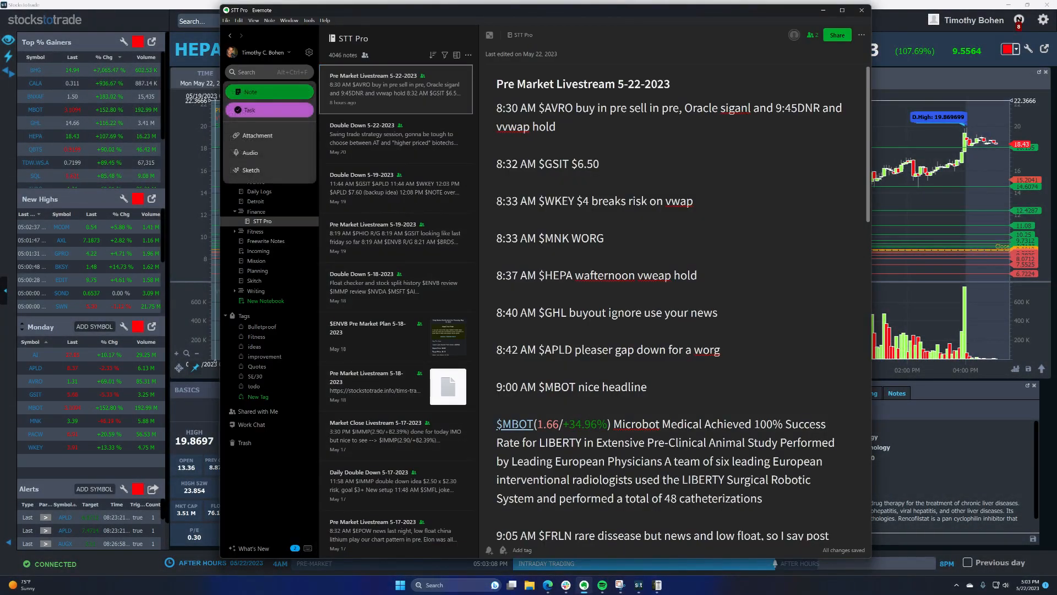
left_click(241, 91)
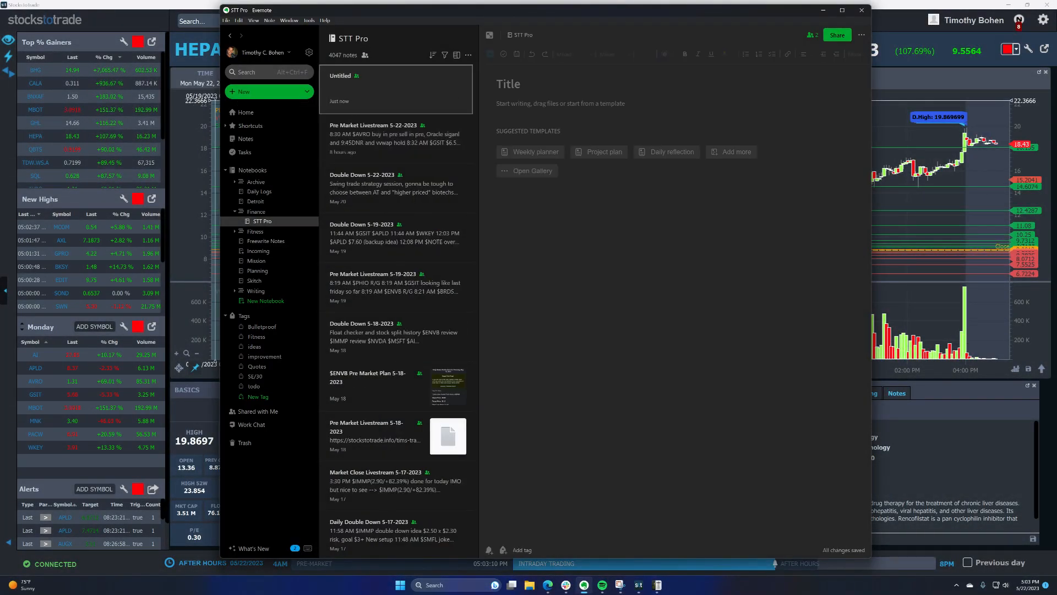
type("Swing Trade")
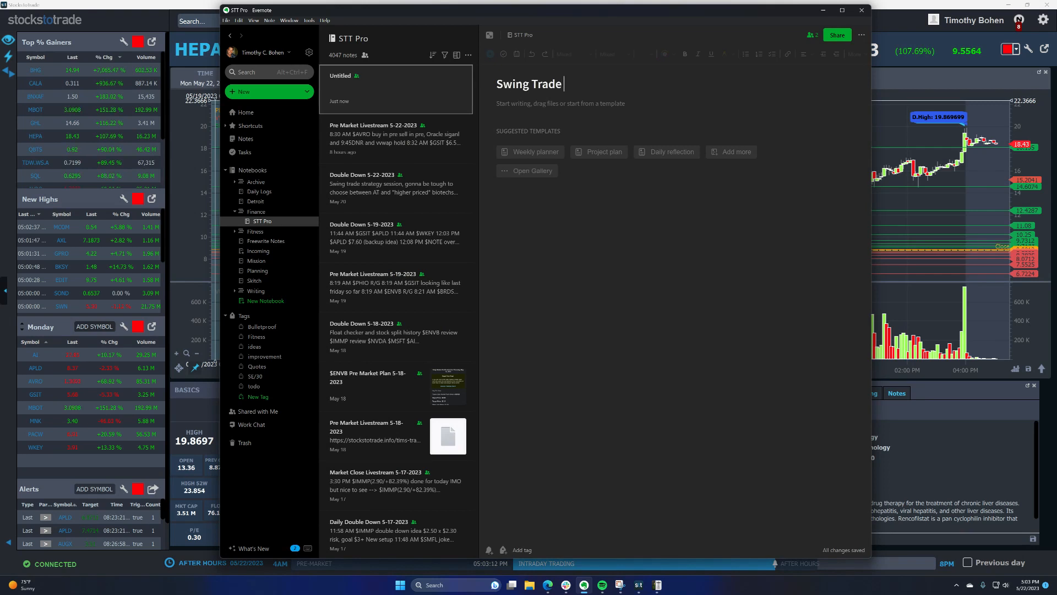
type("Strategy Ses")
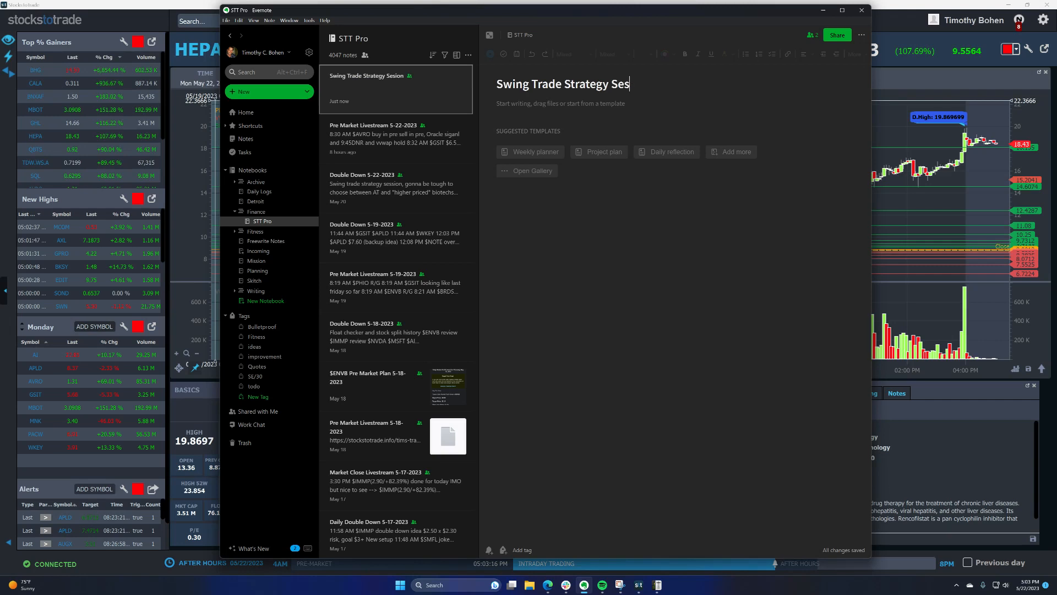
type("sion")
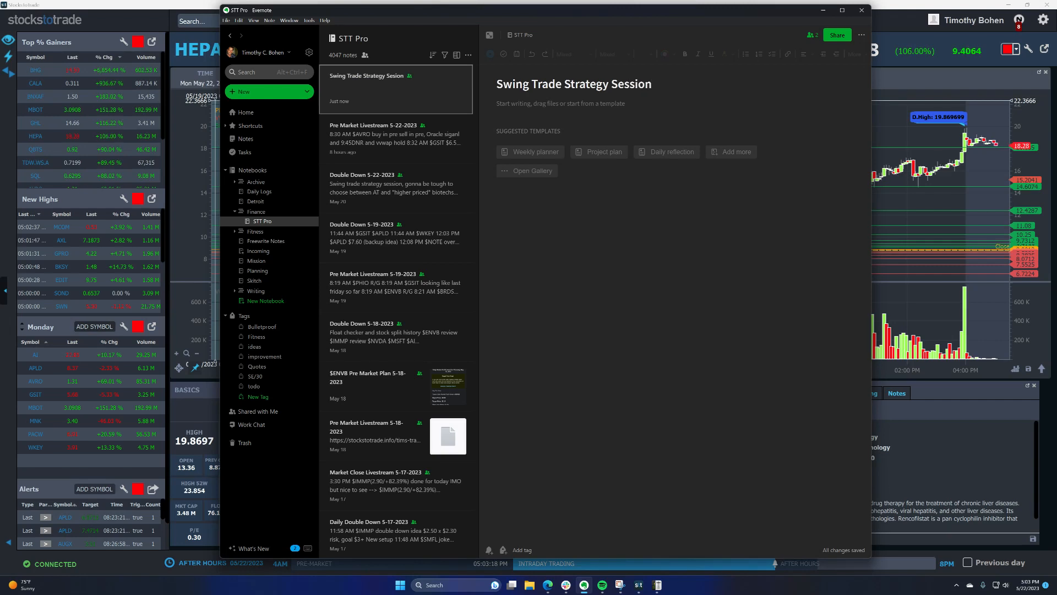
type("5-22-2023")
left_click(680, 103)
type("5:03 PM")
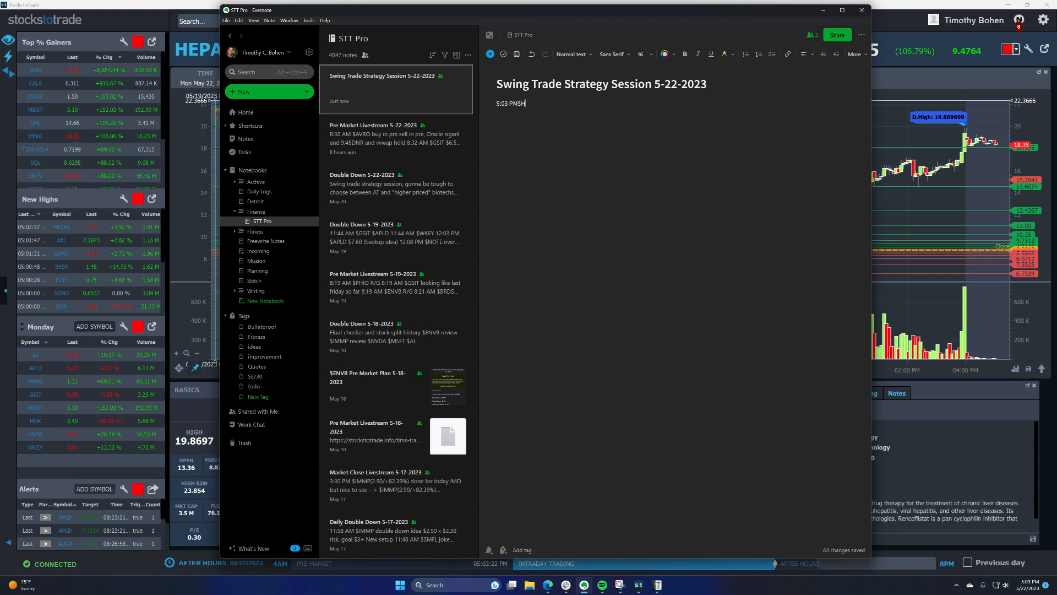
type("$HEP")
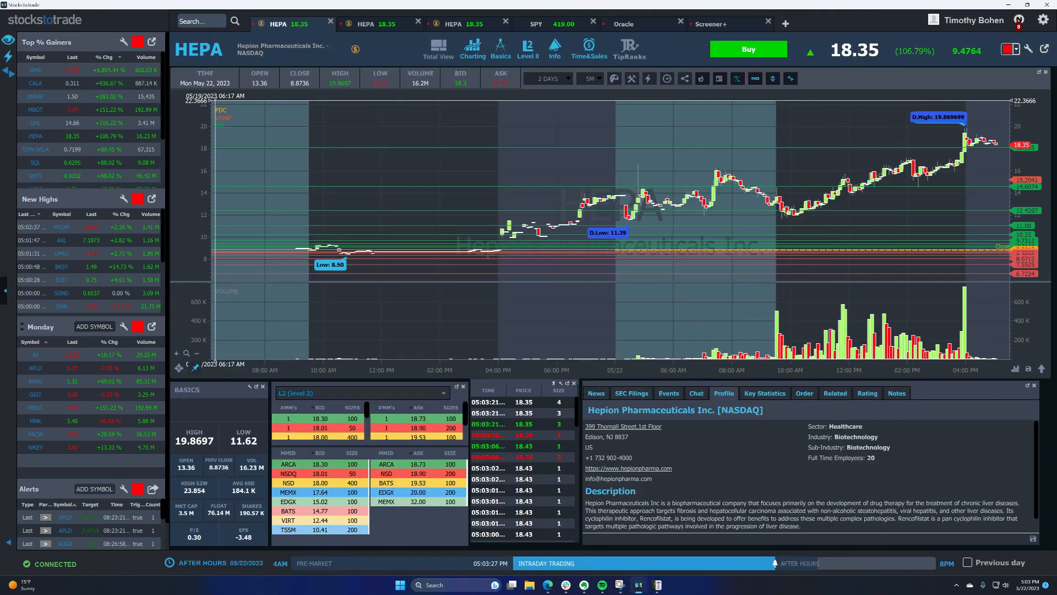
Step: Switch back to the Evernote swing trade note to finish the $HEPA entry
left_click(595, 393)
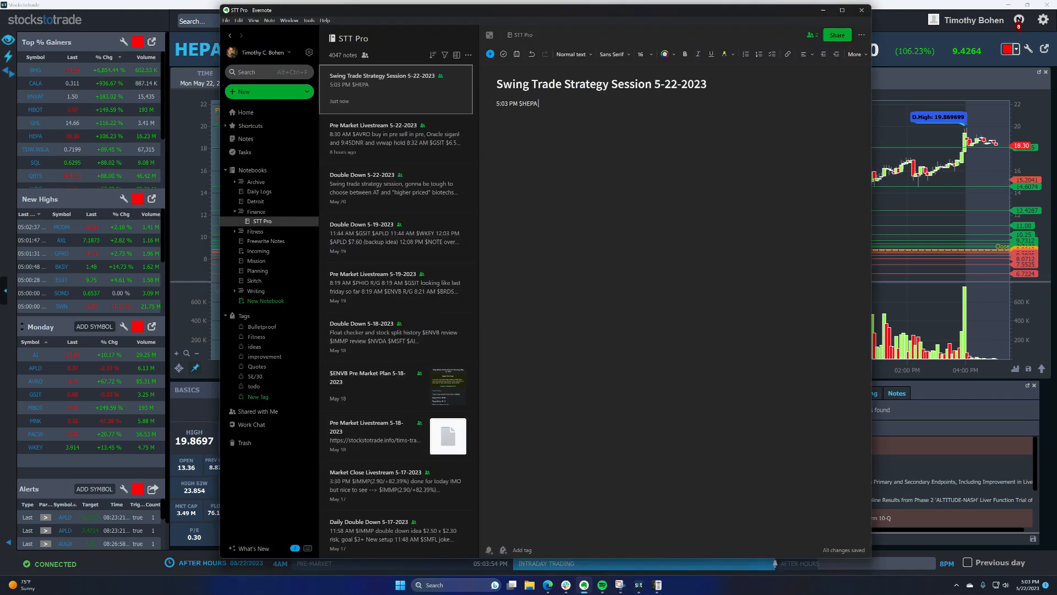
Step: Extend the line to '$HEPA is the new $IMGN and $NNOX' and set it to size 30
type("ne")
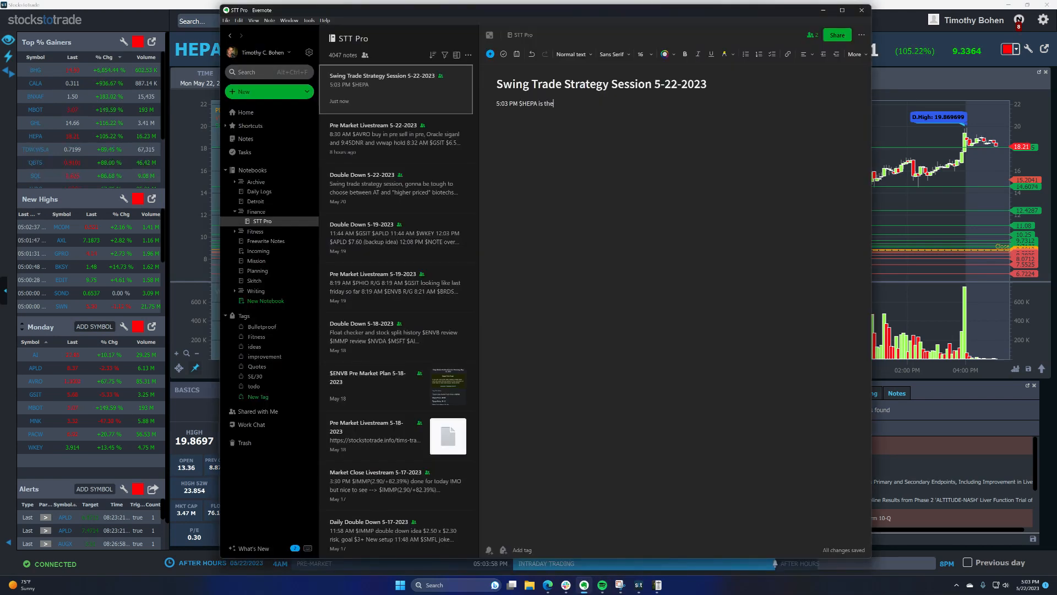
type("new $IMGN")
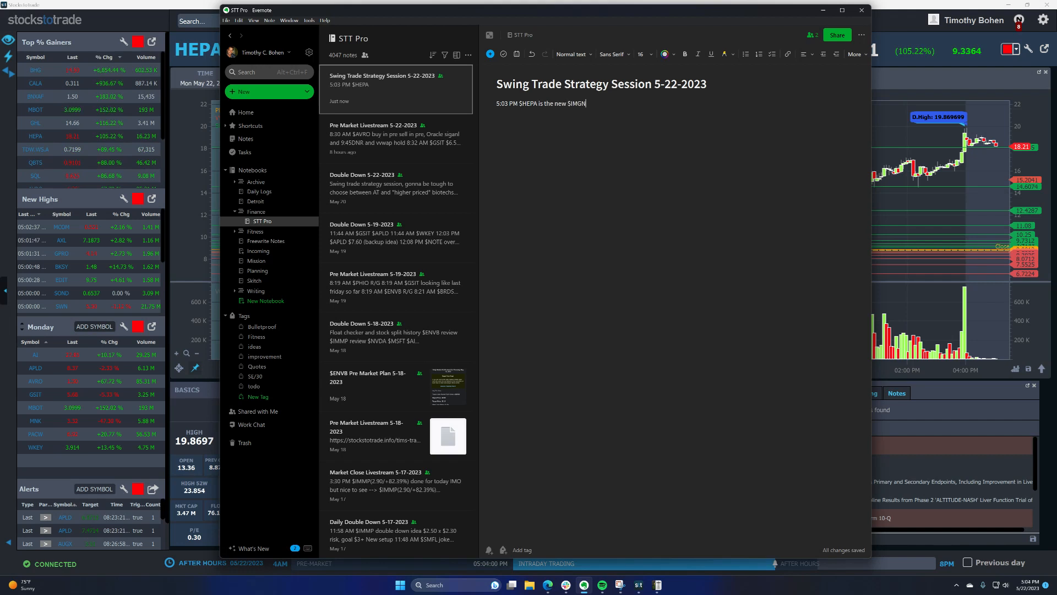
type("and $NB")
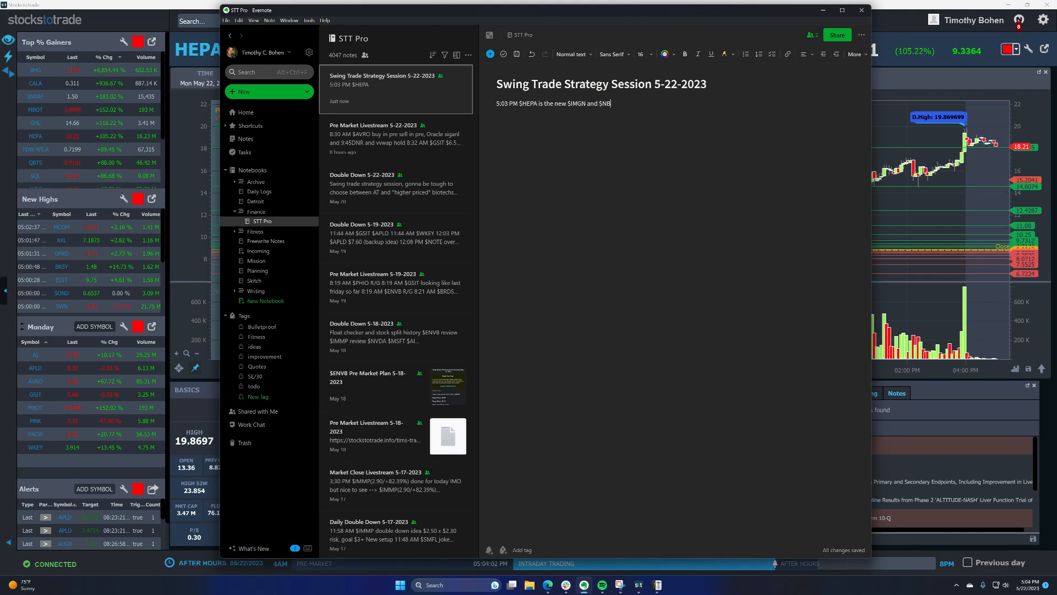
type("NOX")
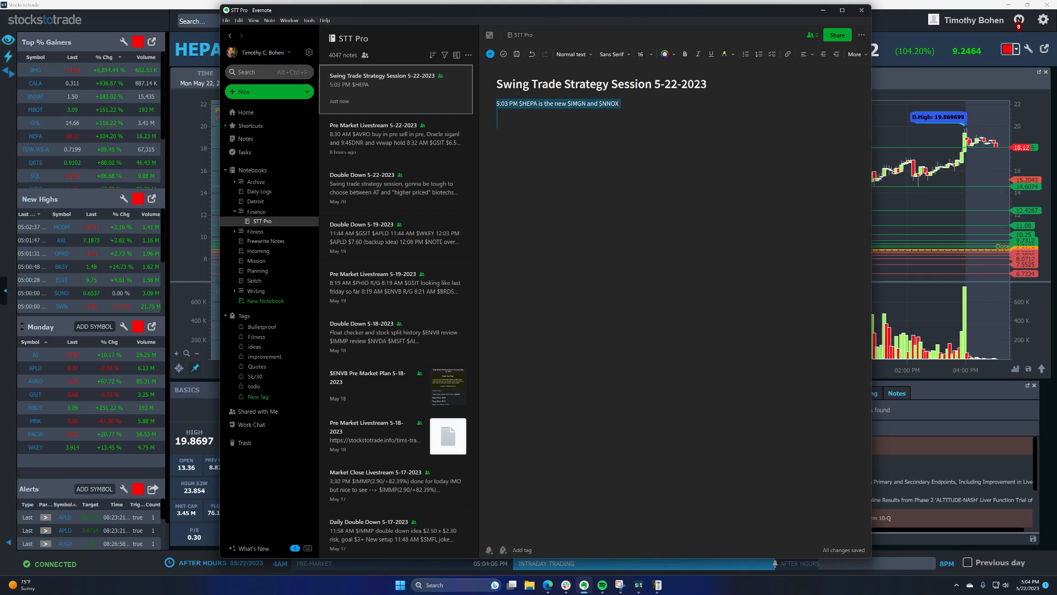
left_click(639, 54)
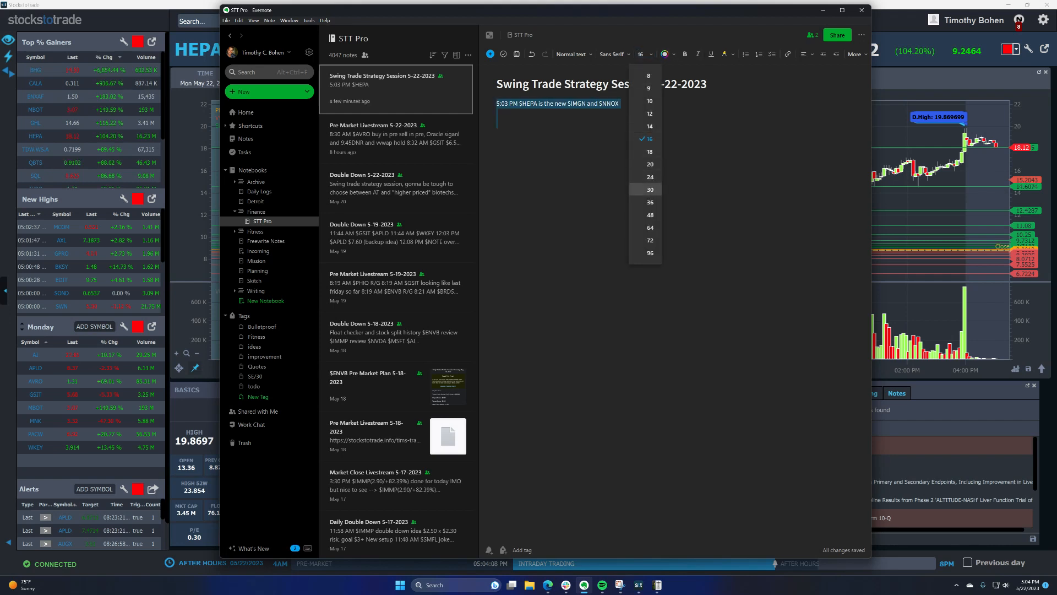
left_click(649, 190)
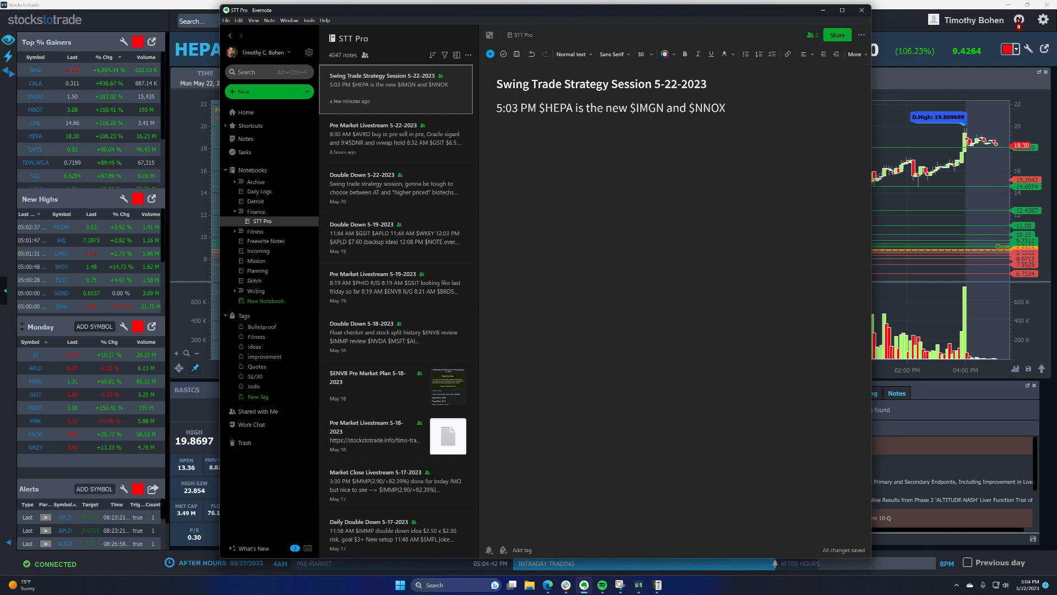
Step: Minimize the Evernote note and bring the StocksToTrade HEPA chart with news to the front
left_click(496, 126)
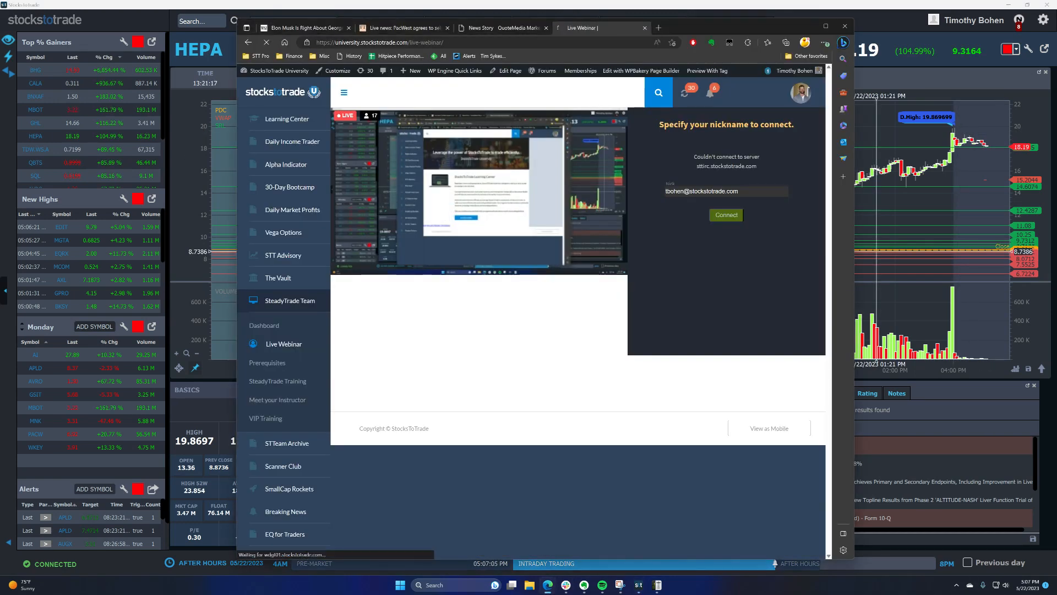
left_click(643, 27)
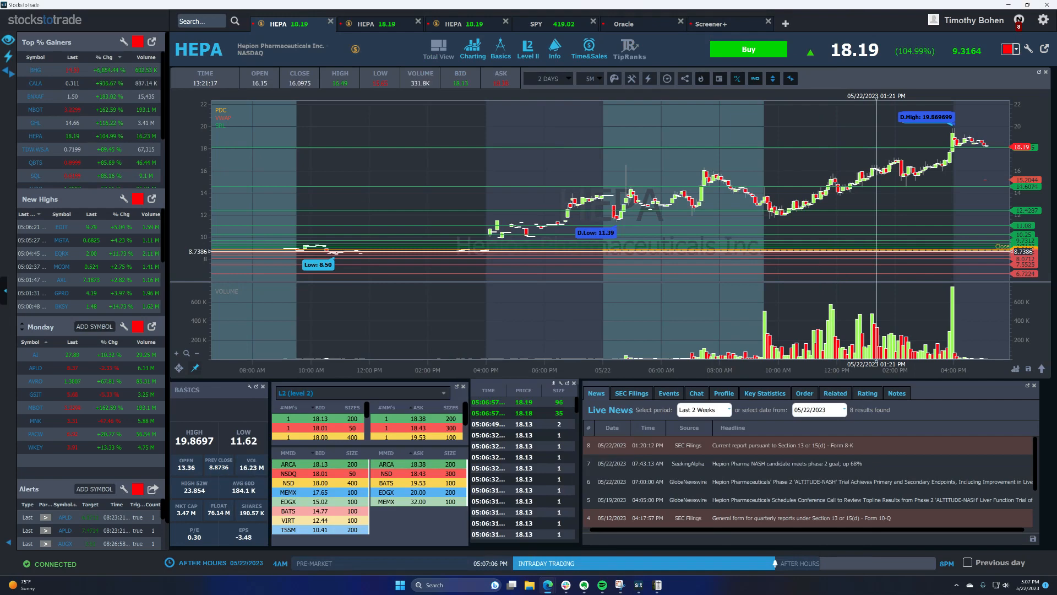
Step: Build a Screener+ screen: yesterday volume over 1,000,000, last above 1.00, within 2% of 52-week high
left_click(639, 23)
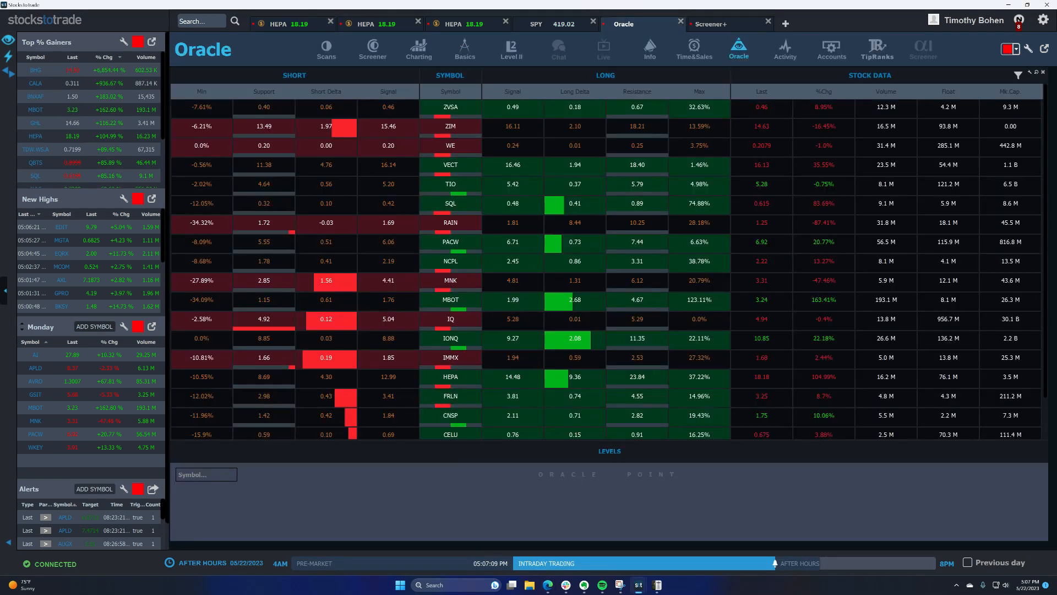
left_click(710, 24)
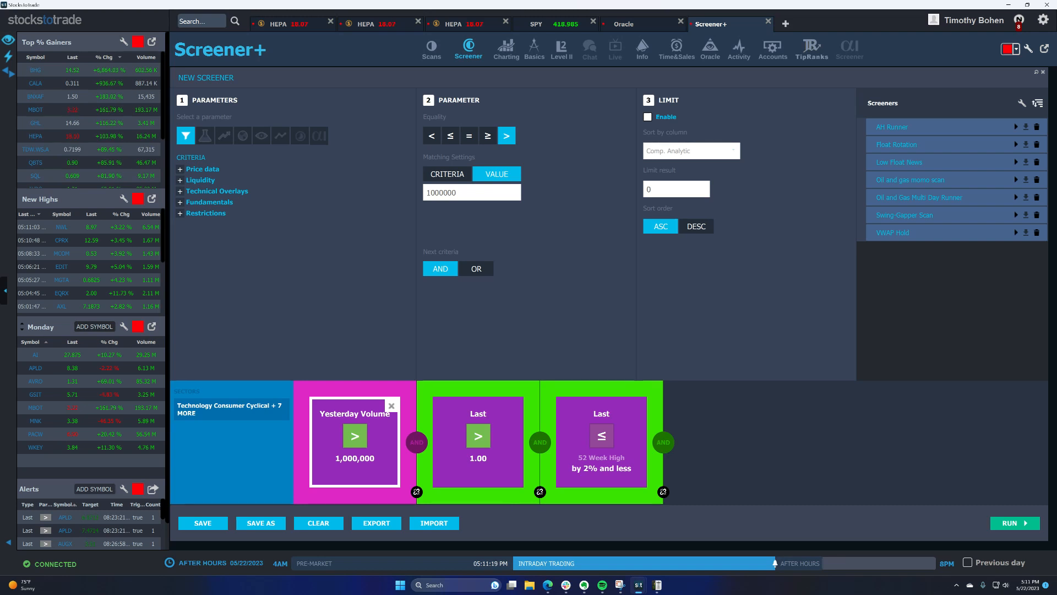
Step: Run the screener, returning 45 results led by AAPL, NVDA and MSFT
left_click(1014, 523)
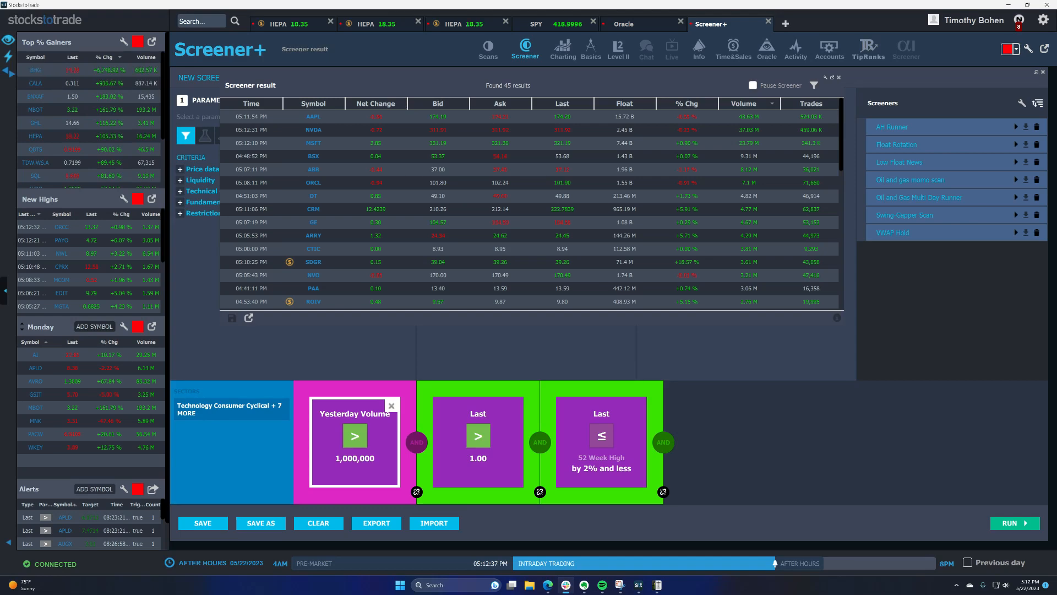
Step: View the GOOGL chart from the screener results, then return to the Evernote note
left_click(290, 24)
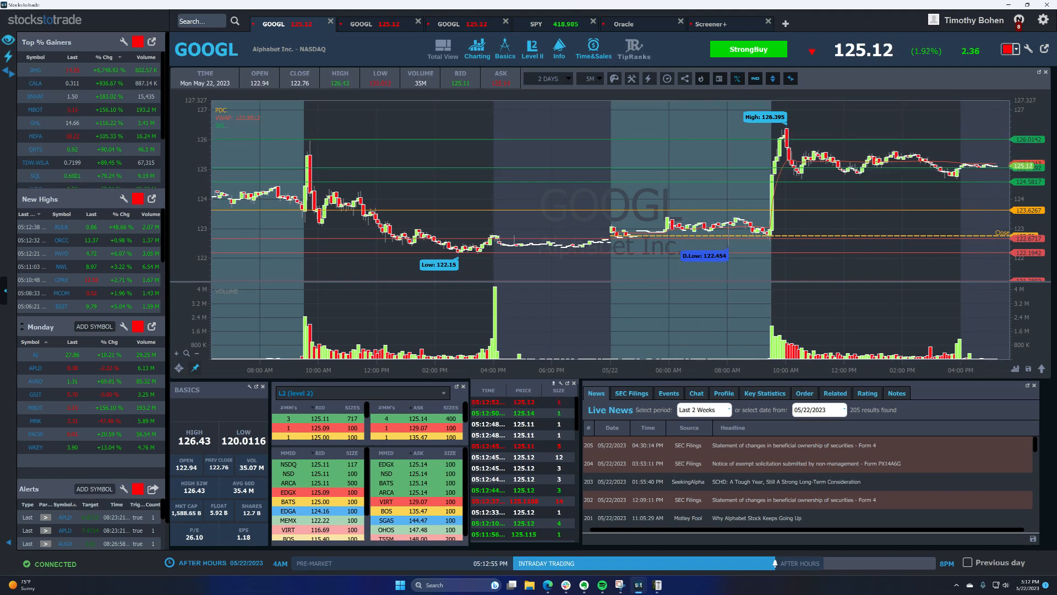
left_click(710, 23)
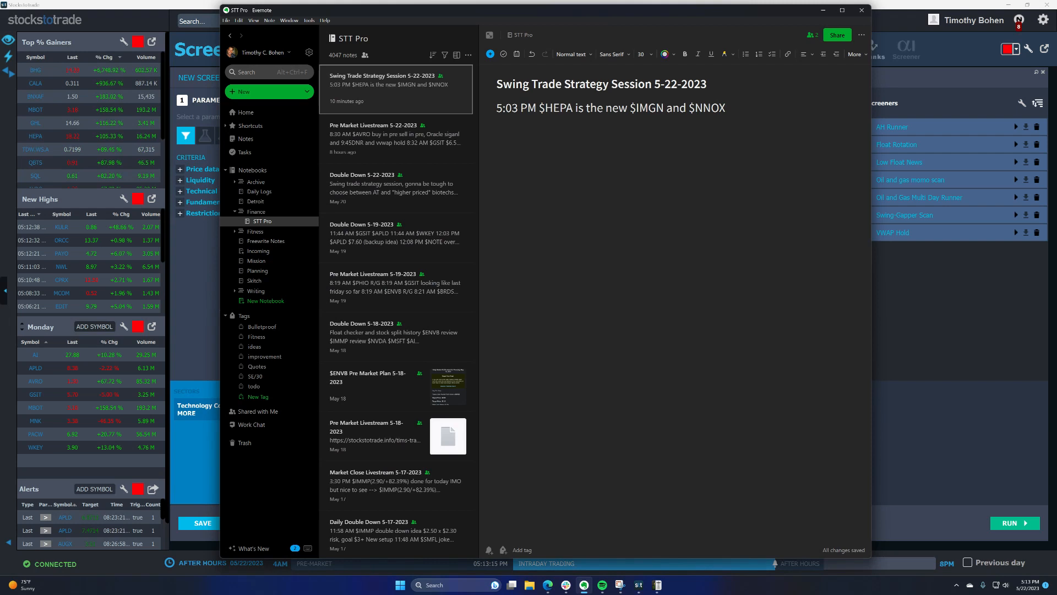
Step: Add a 5:13 PM entry to the swing trade note starting with tickers $NVDA and $MS
type("5:13 PM")
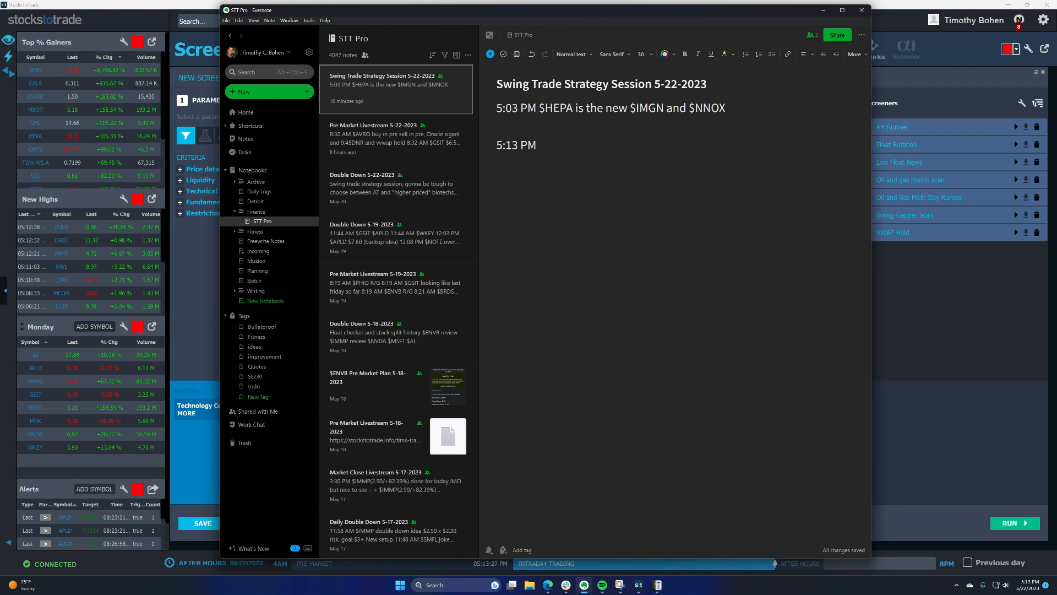
type("$")
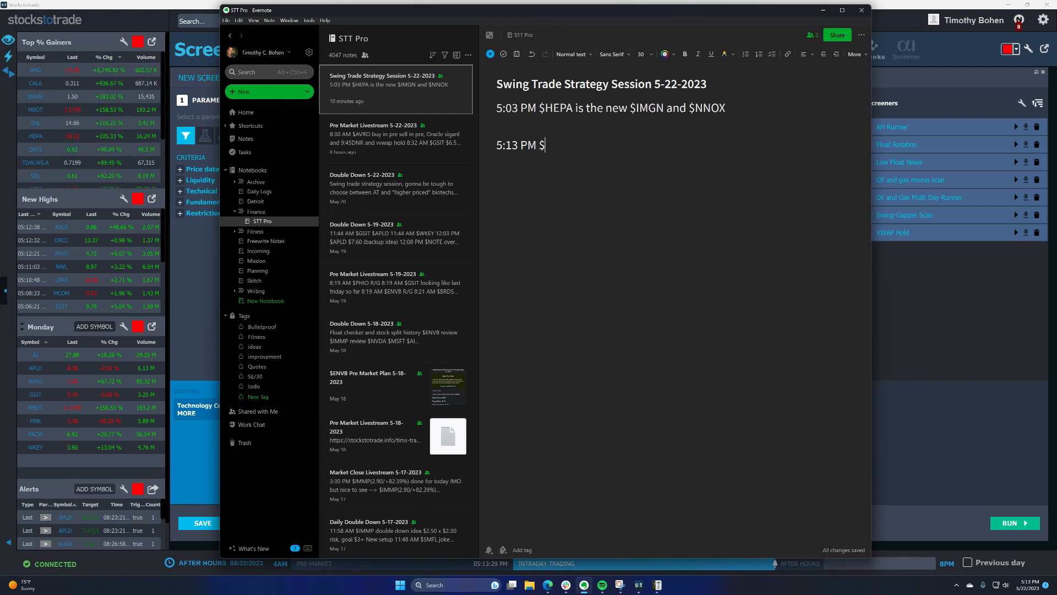
type("NVDA $MS")
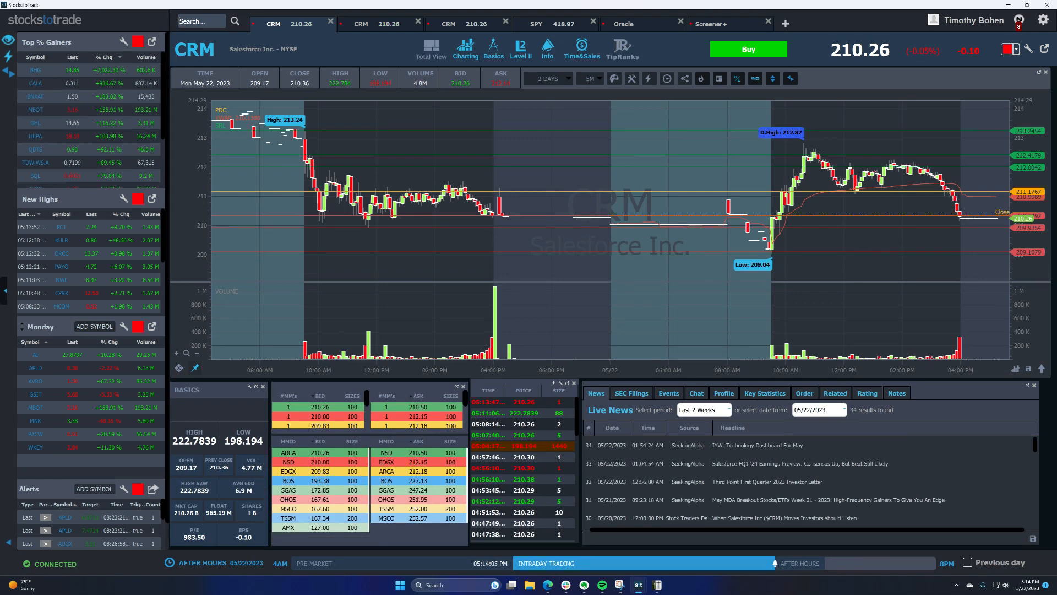
Step: Load the Array Technologies (ARRY) chart and company profile in place of Salesforce
left_click(709, 24)
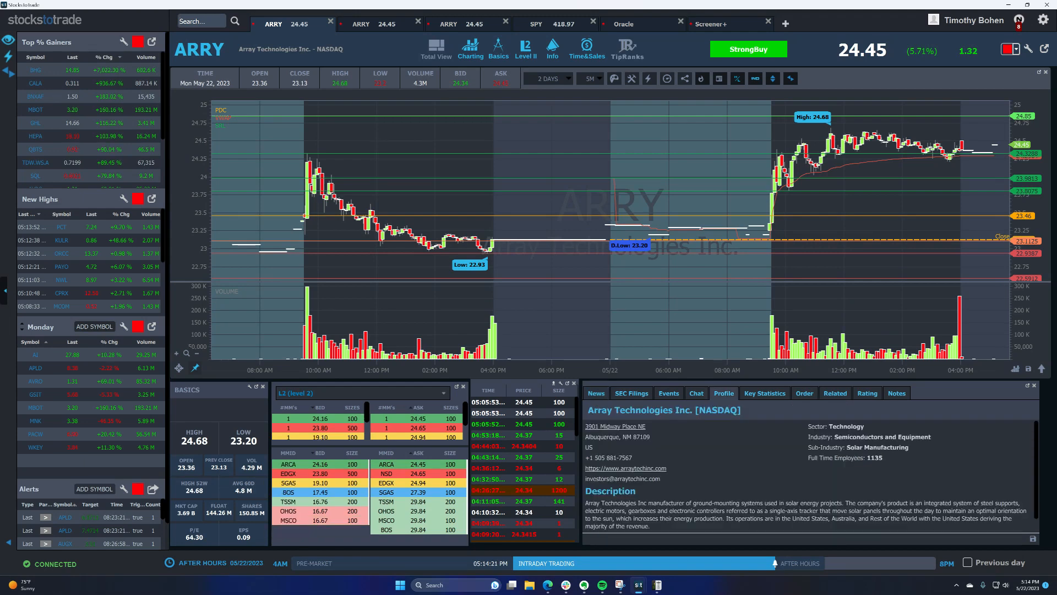
mouse_move(425, 229)
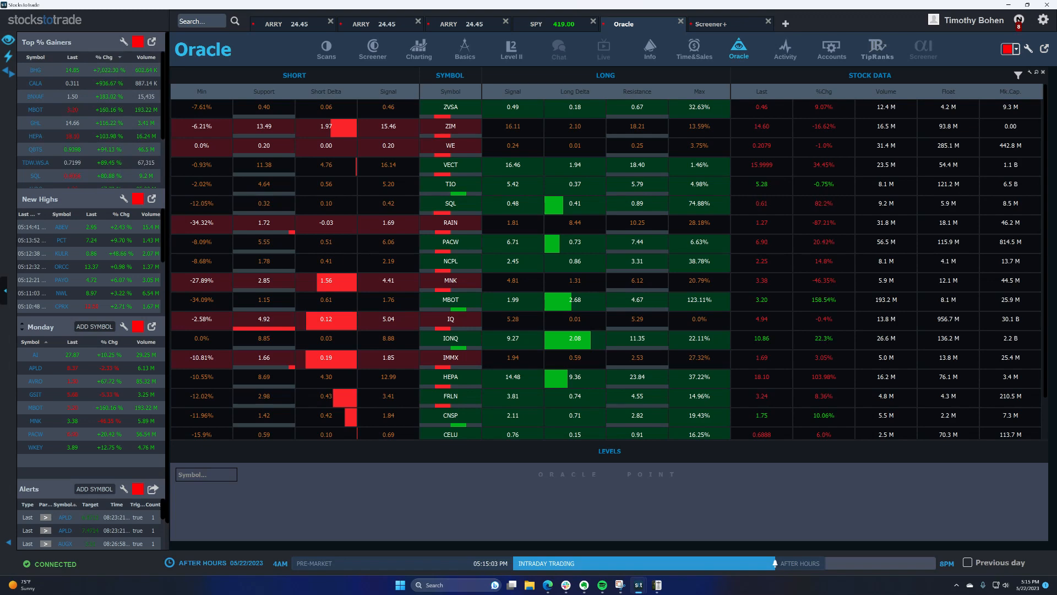
Step: Return from Oracle to the Screener+ results listing 44 matching stocks
left_click(710, 24)
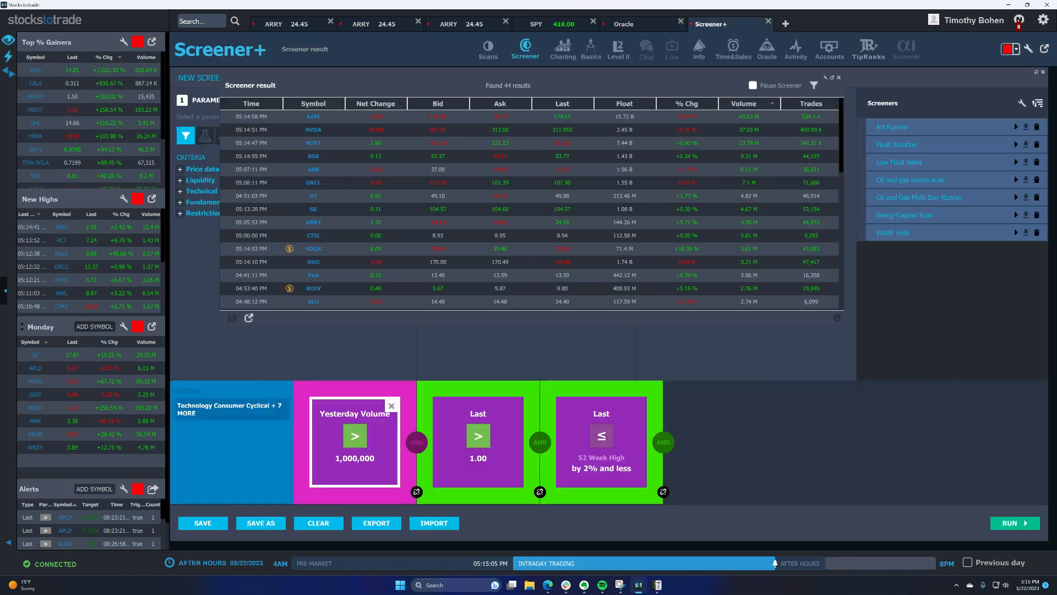
left_click(313, 156)
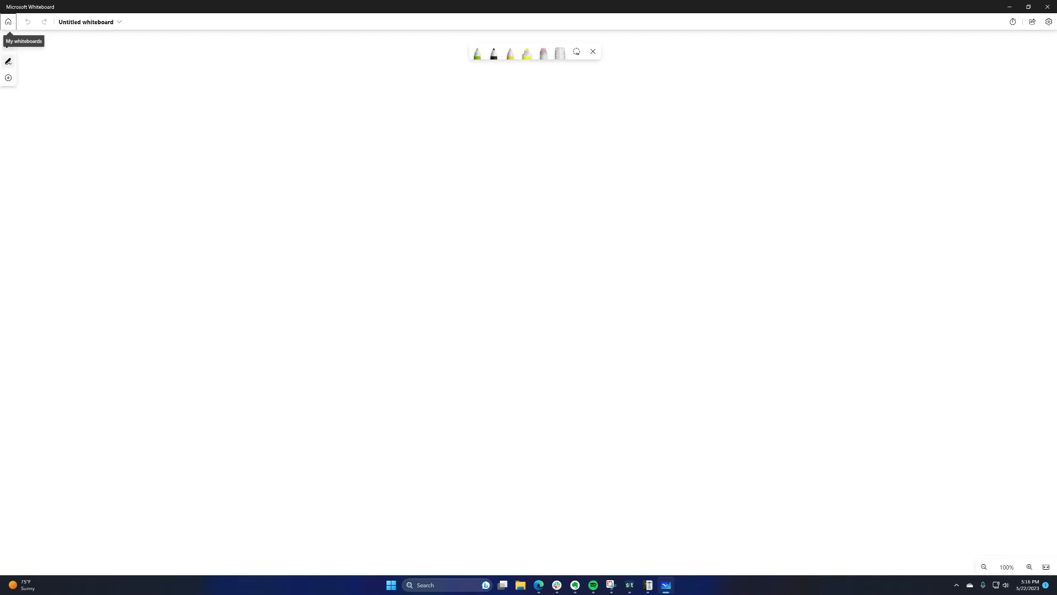
Step: Draw two overlapping green ovals, writing a word in each and an arrow under the right one
left_click(477, 54)
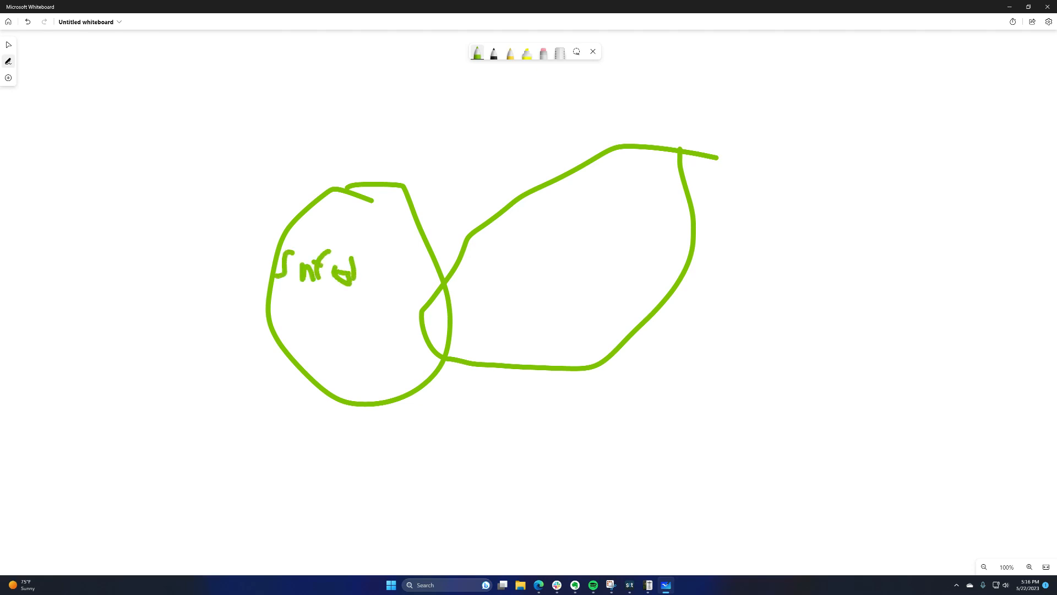
left_click_drag(344, 263, 378, 273)
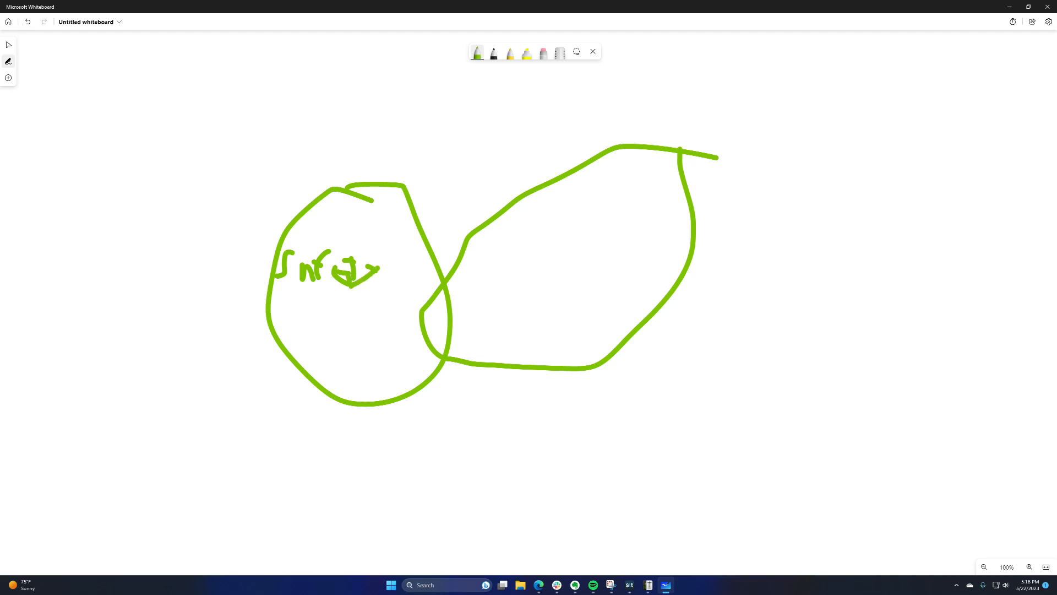
left_click_drag(509, 263, 577, 252)
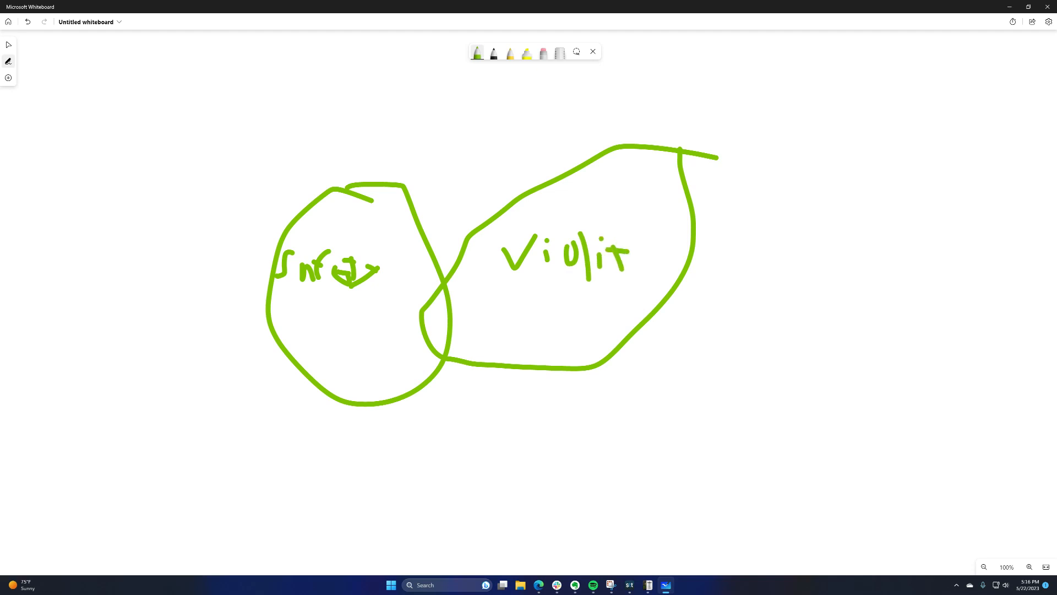
left_click_drag(627, 260, 687, 270)
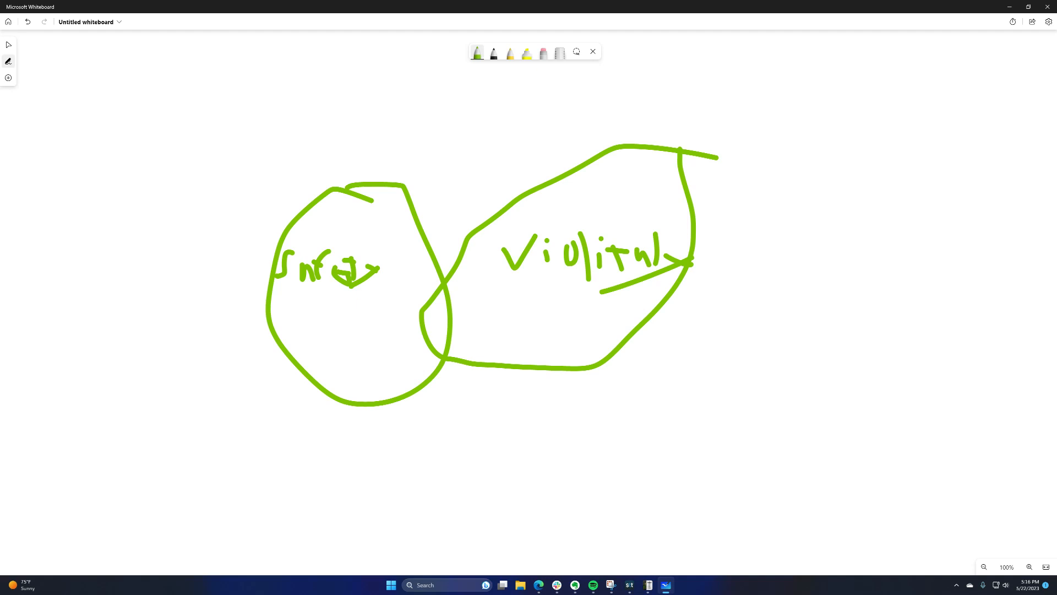
left_click(494, 53)
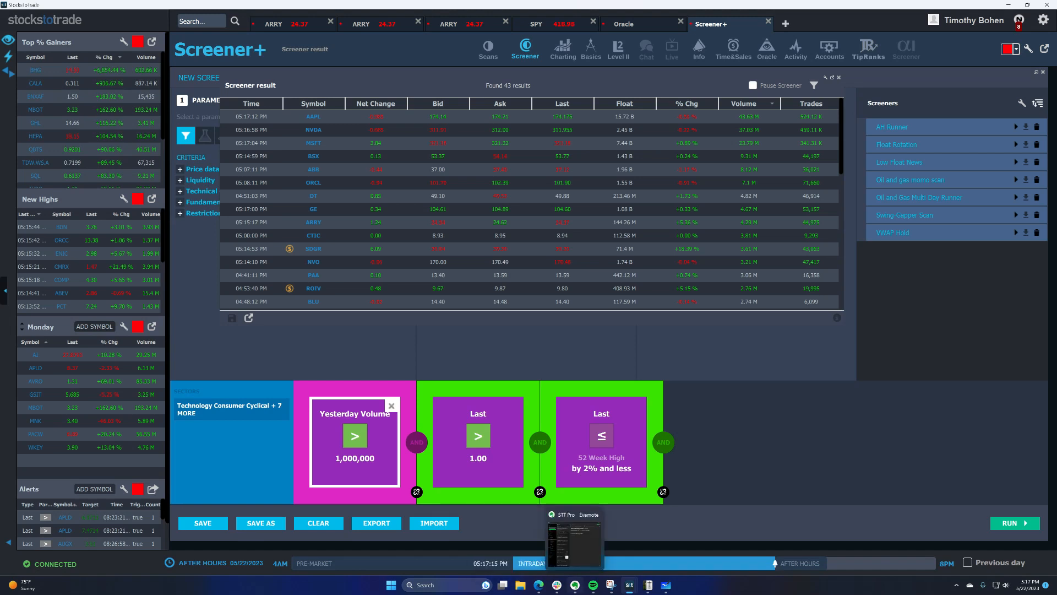
Step: Write 'IMO the sweet spot right now is AI' on the note's 5:17 PM line
left_click(573, 539)
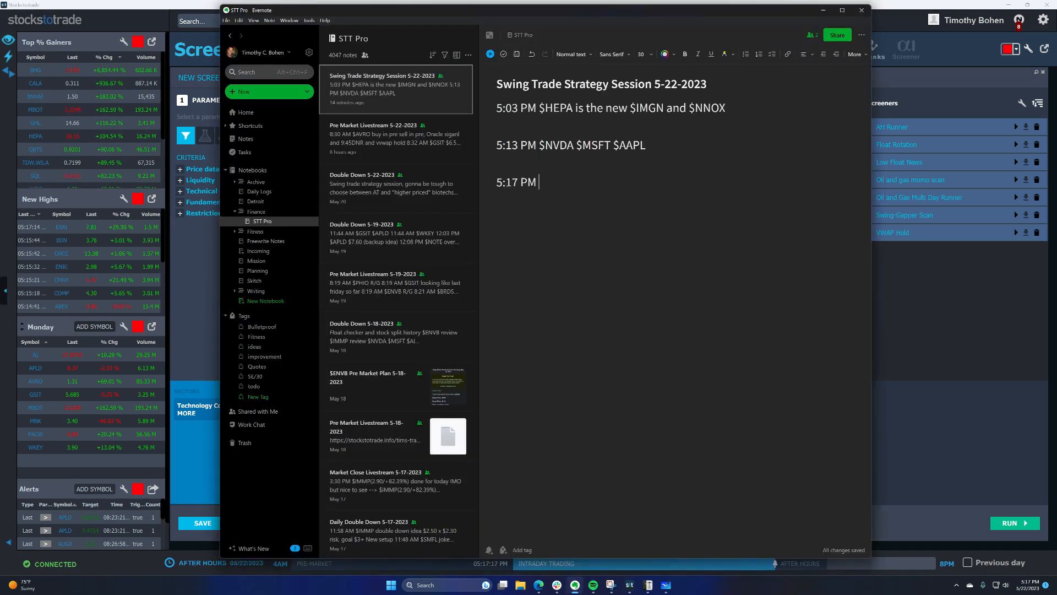
type("IMO the s")
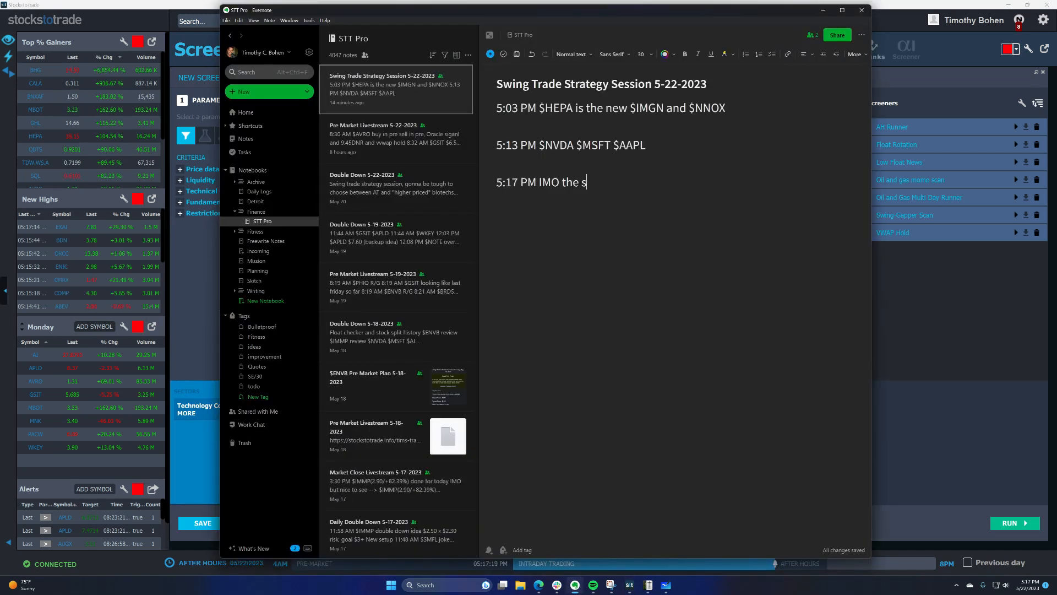
type("weet spopt right now")
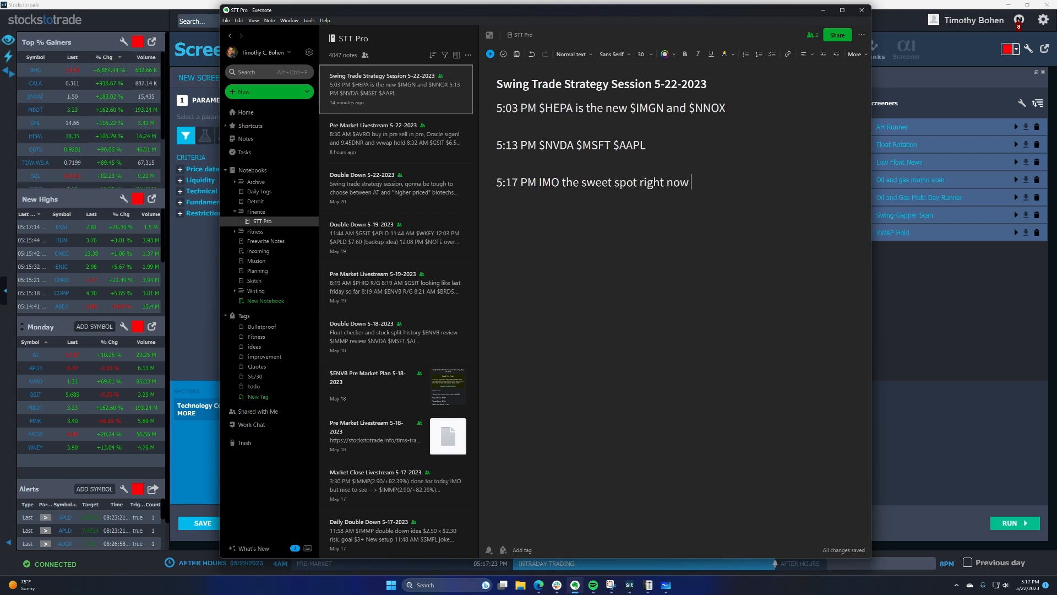
type("is AI")
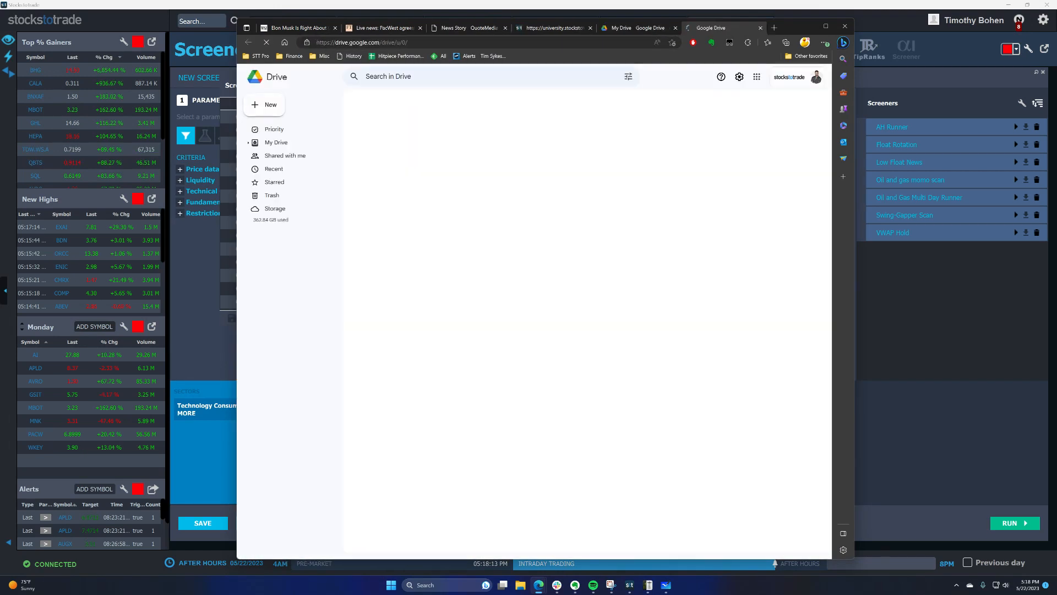
Step: Open the AI - Artificial Intelligence Watchlist spreadsheet and select the C3 AI ticker row
left_click(276, 142)
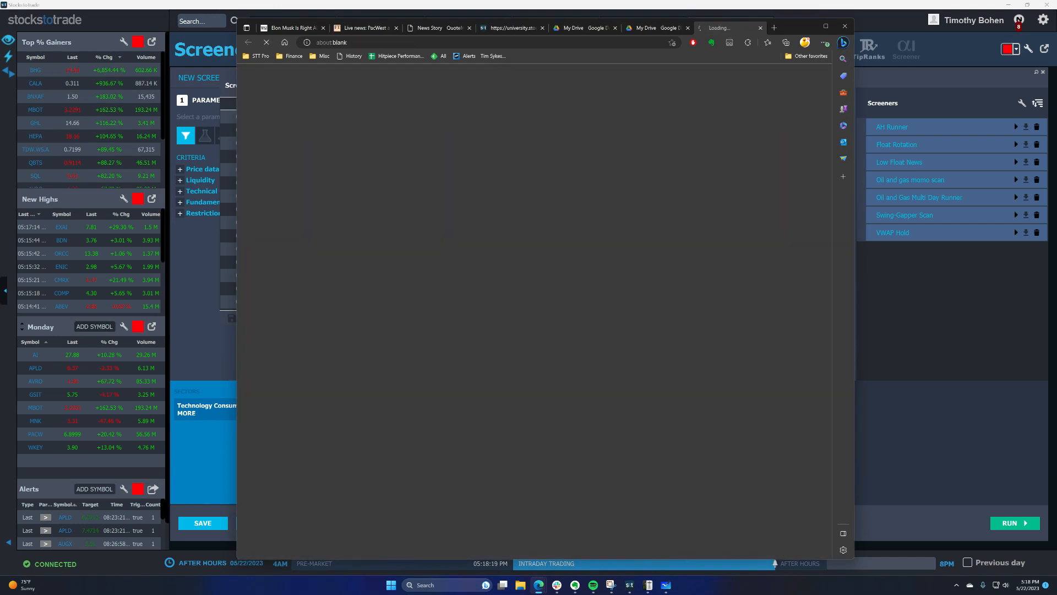
left_click(724, 28)
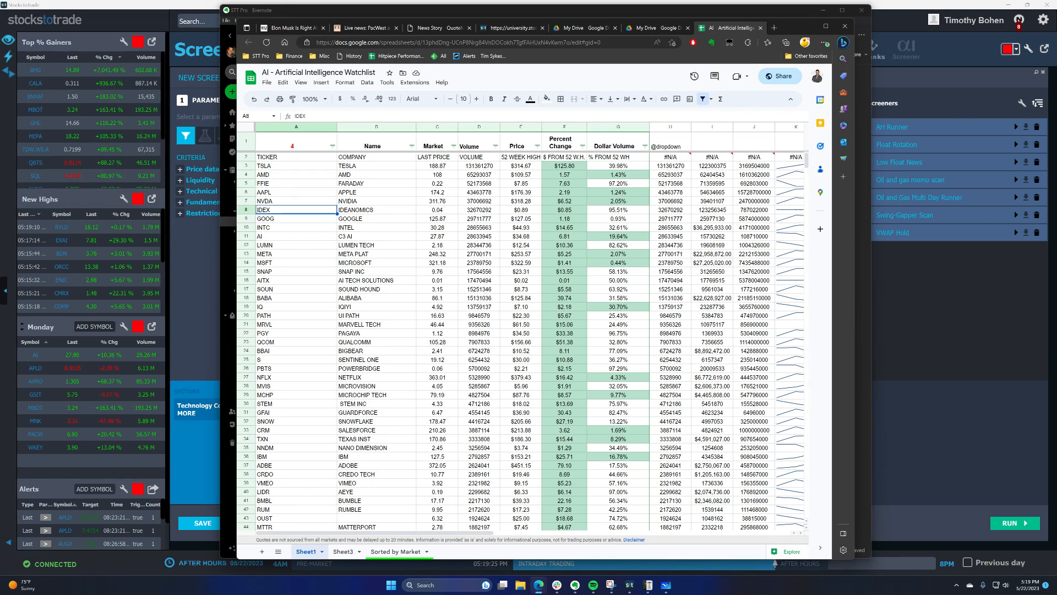
left_click(296, 218)
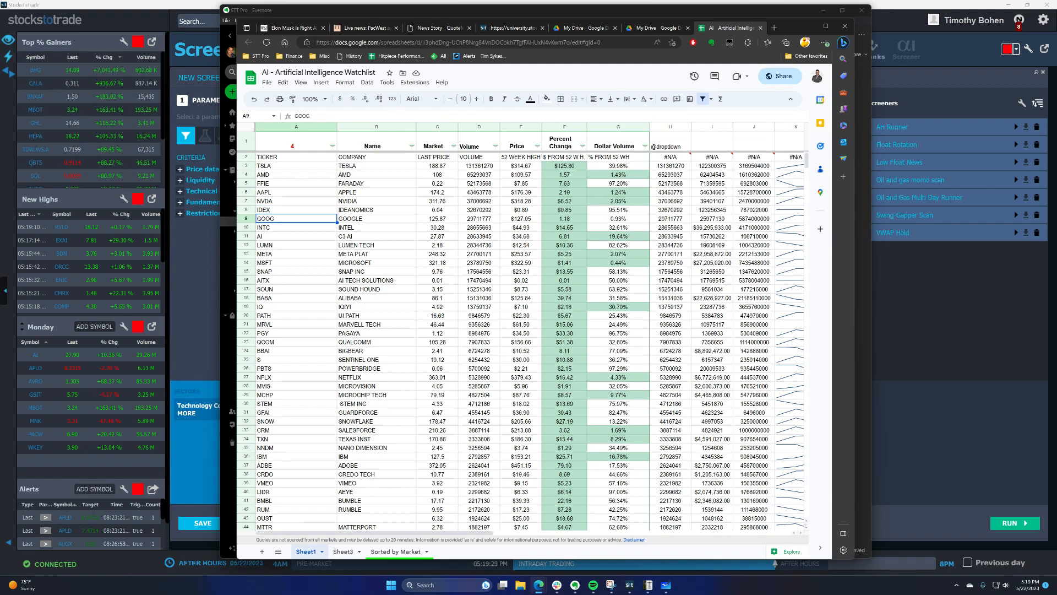
left_click(295, 236)
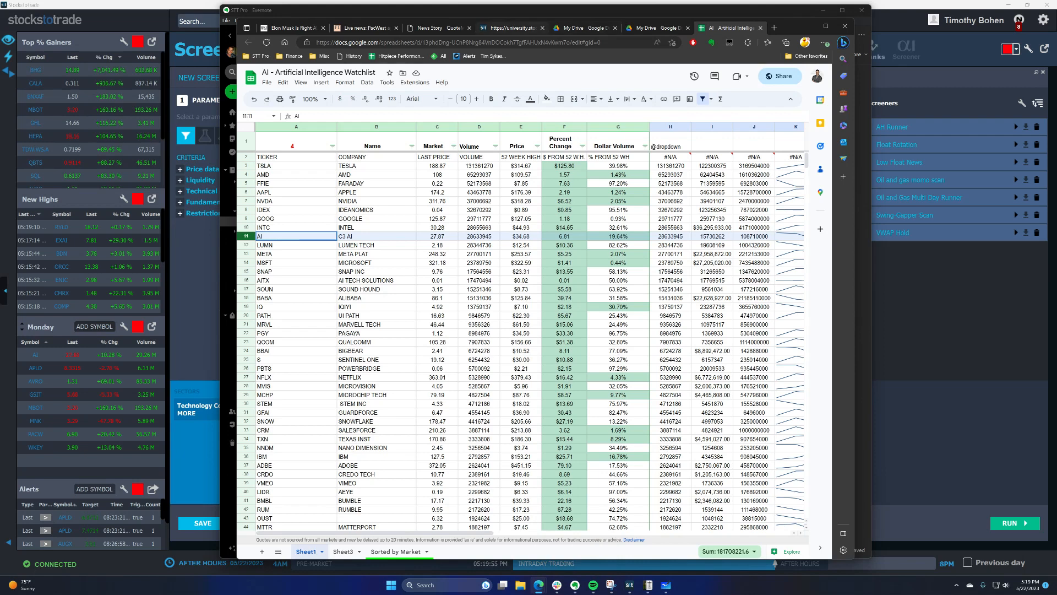
Step: Search the University site for 'resources' and open the Long Trade Selection Worksheet
left_click(511, 28)
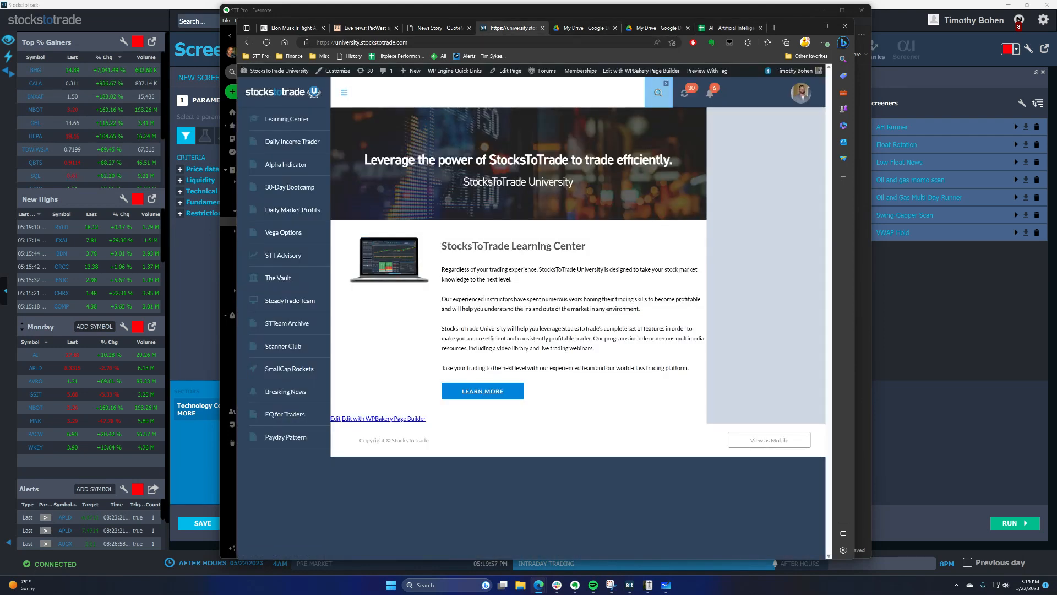
type("resources")
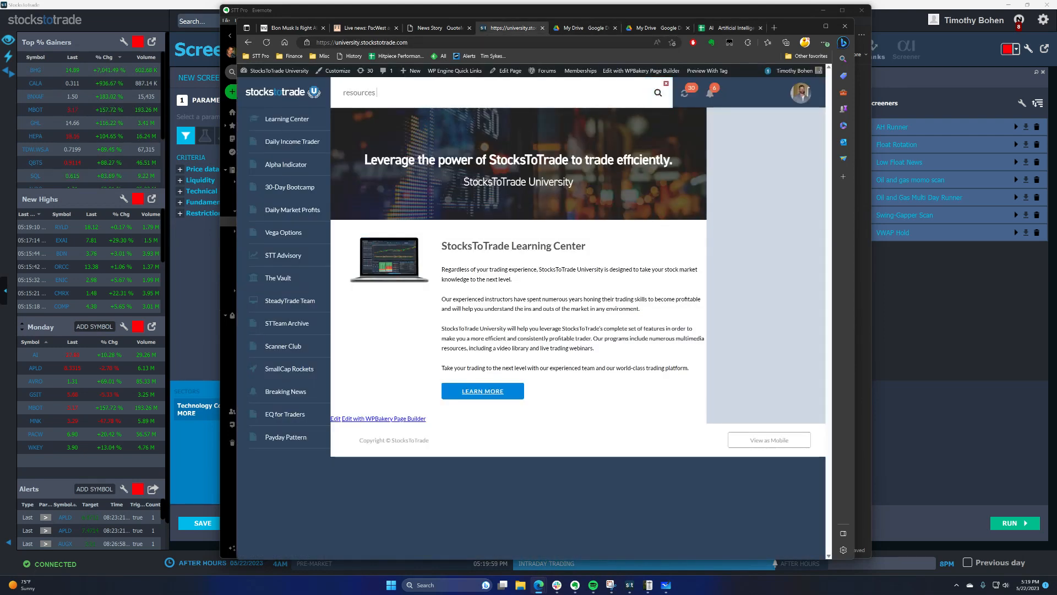
left_click(657, 92)
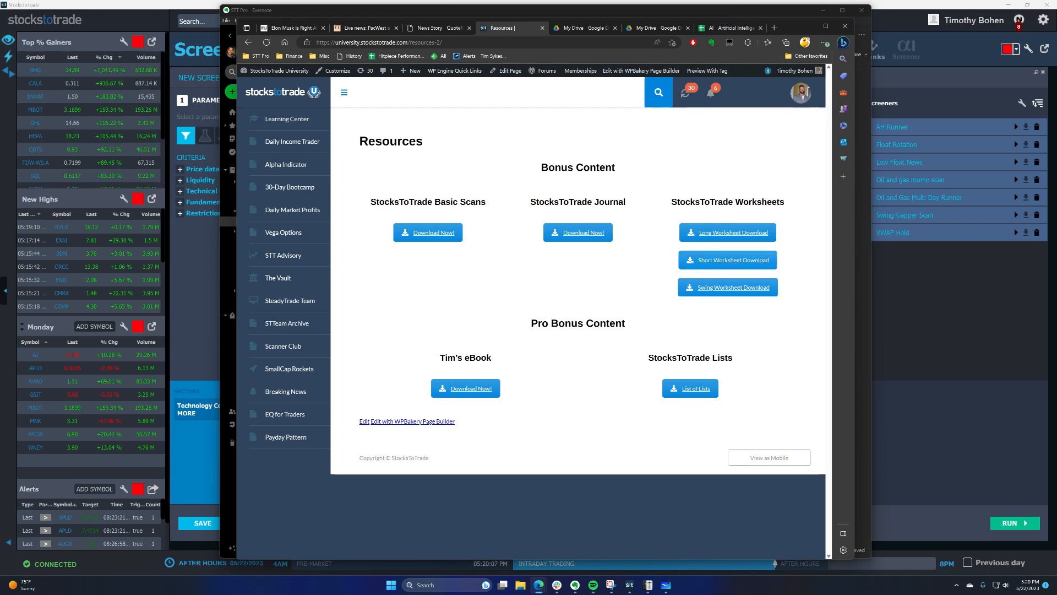
left_click(727, 232)
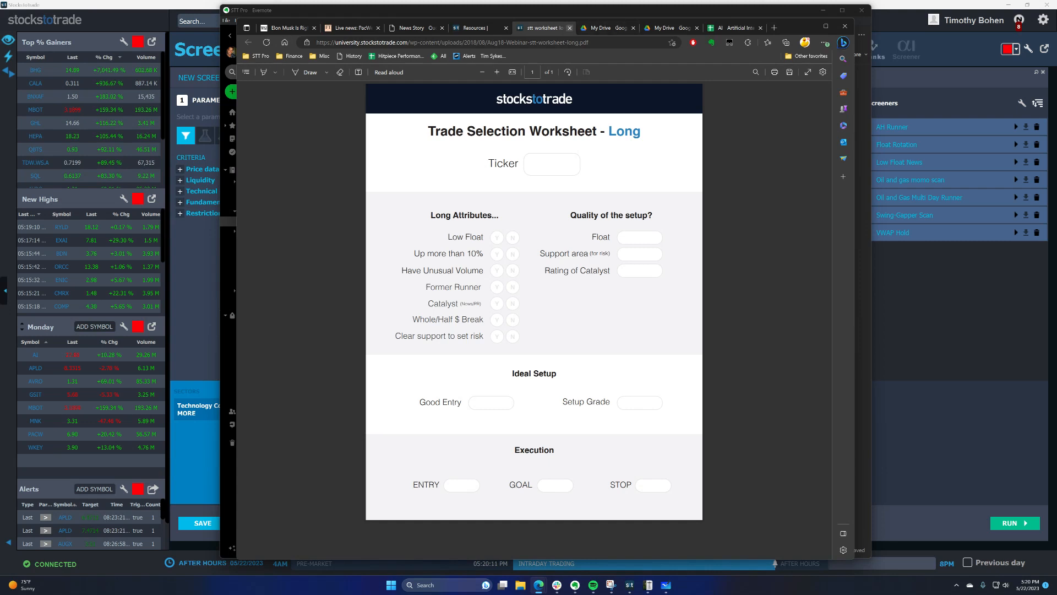
left_click(499, 28)
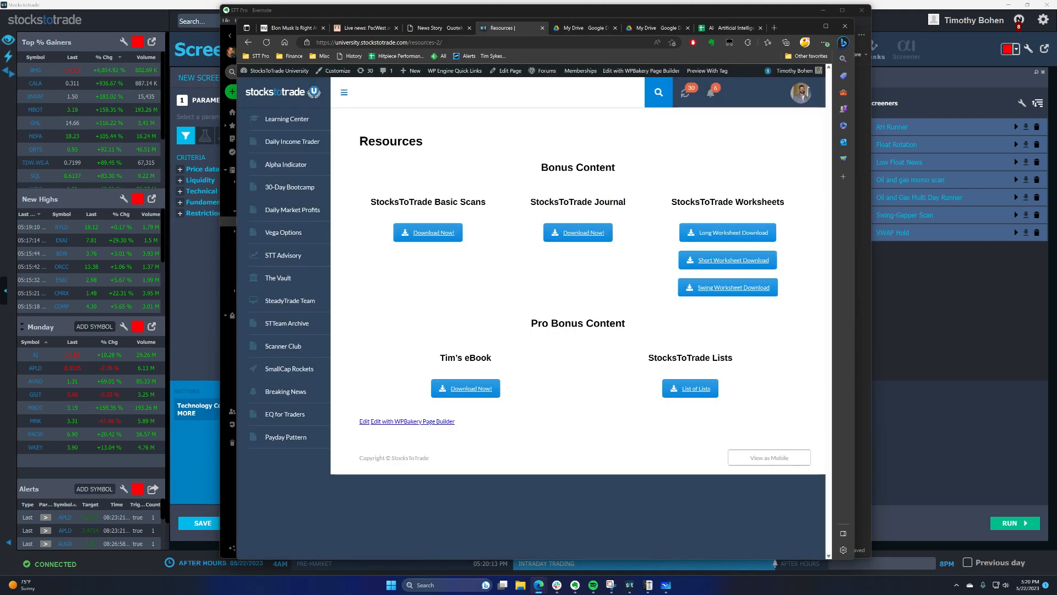
left_click(728, 231)
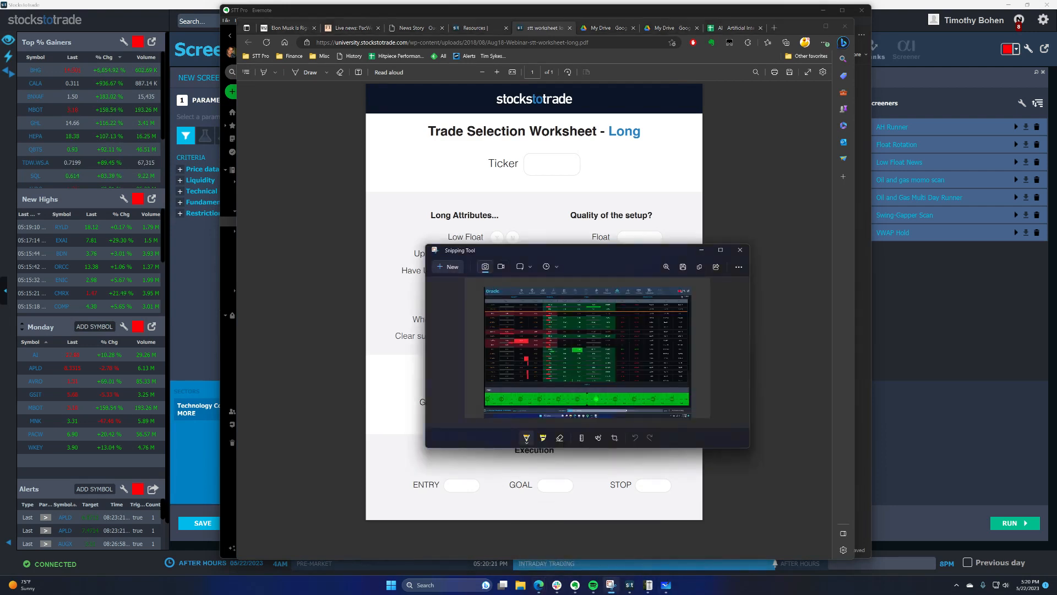
Step: Snip the Long Trade Selection Worksheet and enlarge the capture for annotating
left_click(739, 250)
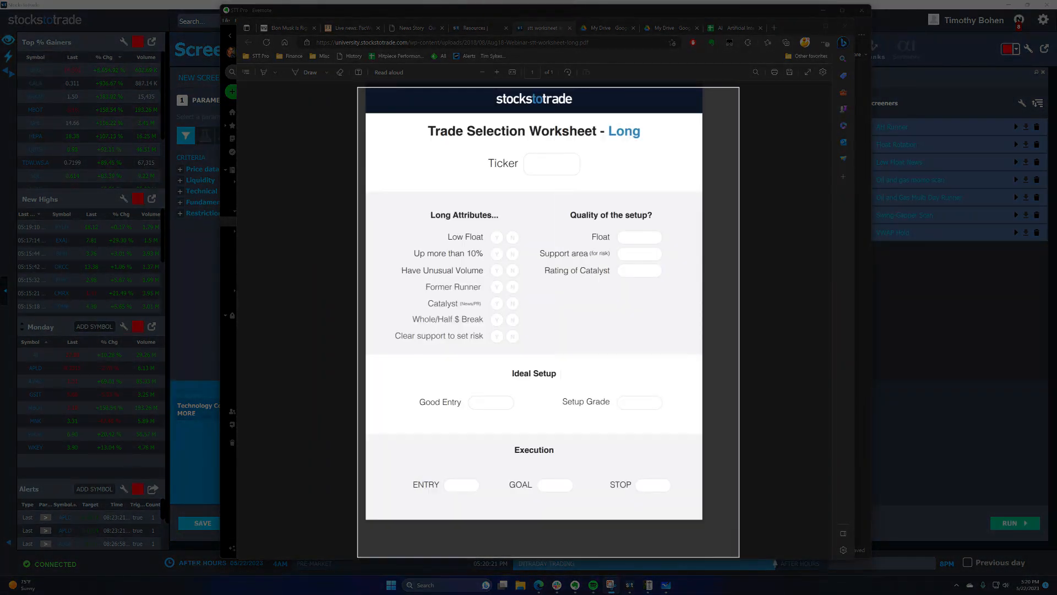
left_click(609, 585)
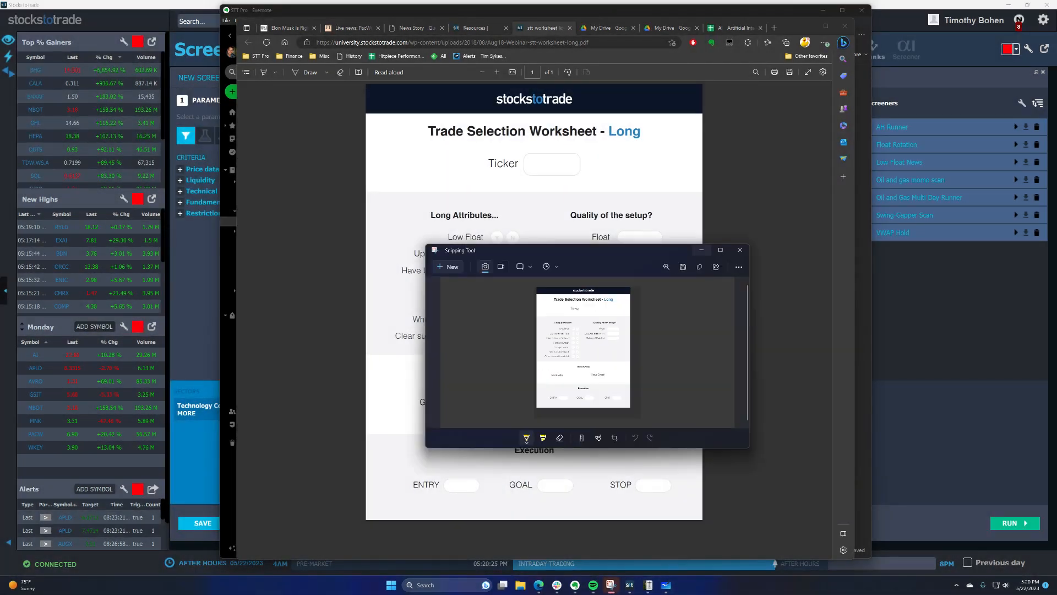
left_click(720, 249)
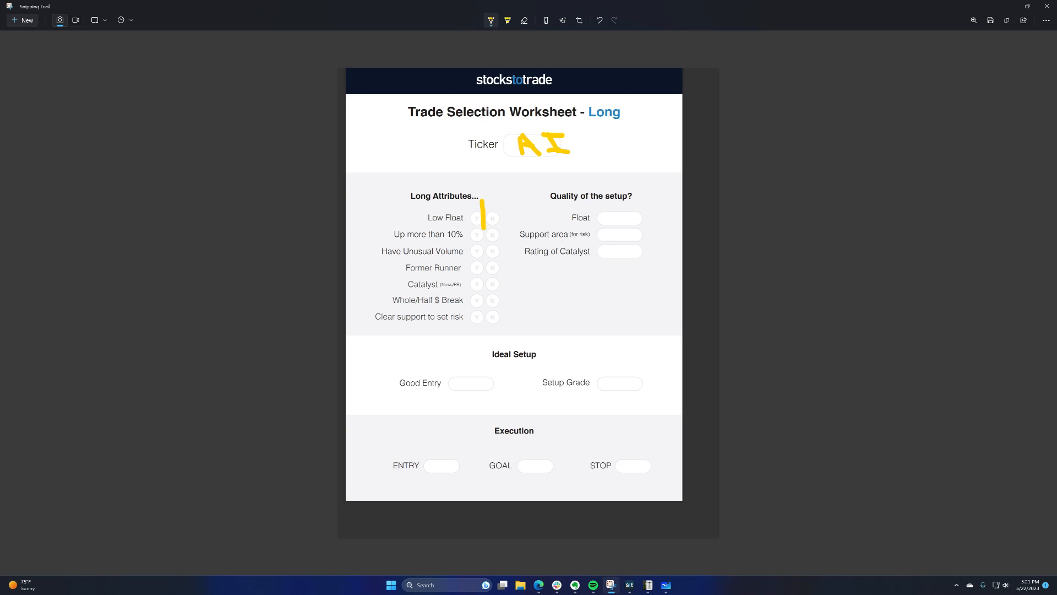
mouse_move(491, 20)
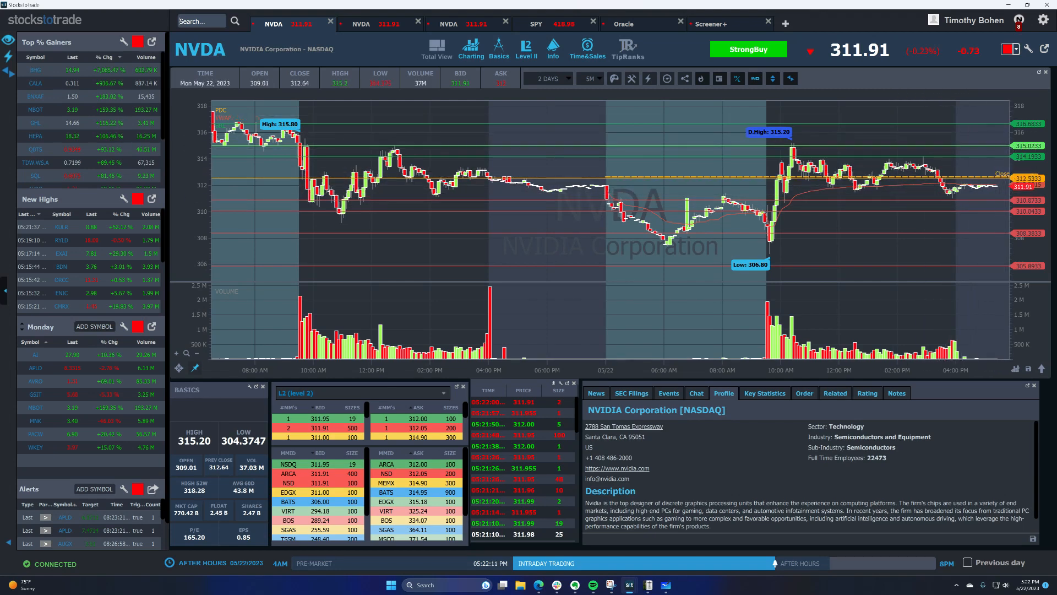
mouse_move(927, 168)
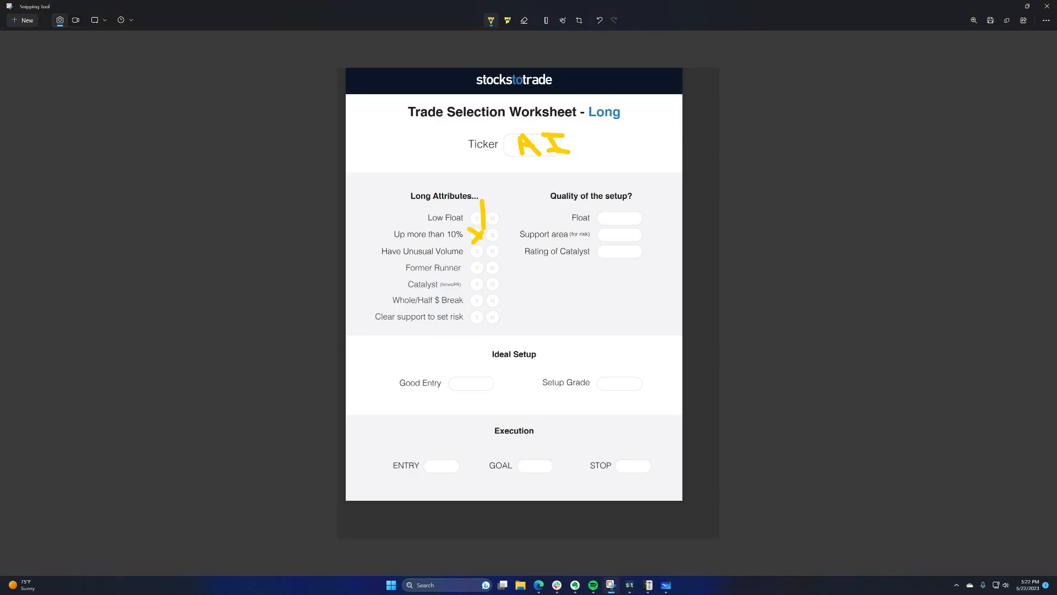
Step: Draw a check mark beside the first long attributes on the worksheet capture
left_click_drag(358, 240, 402, 229)
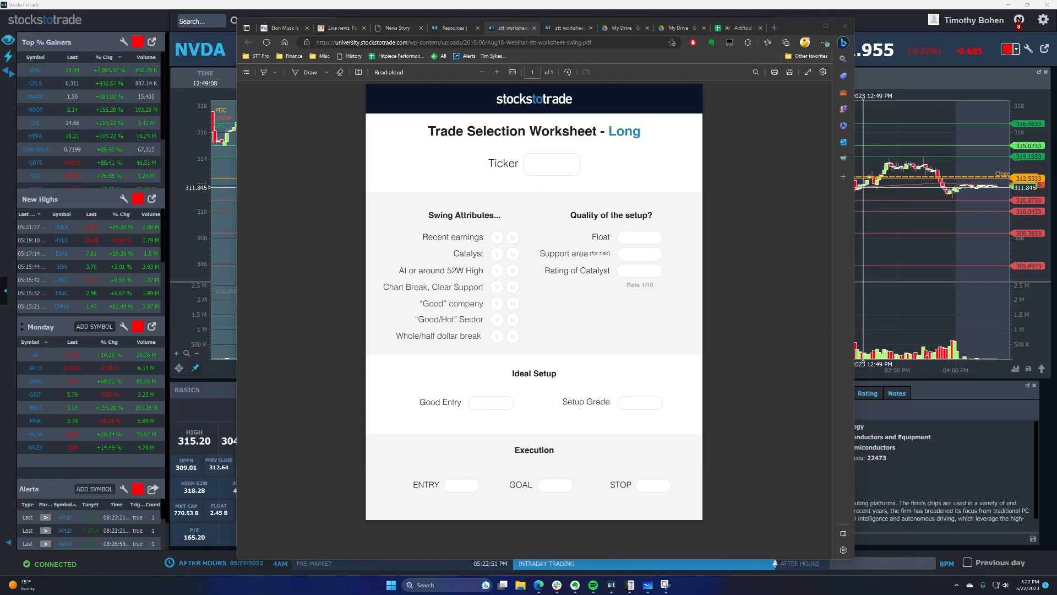
Step: Snip the swing worksheet and draw the first ticker stroke in its Ticker box
left_click(665, 585)
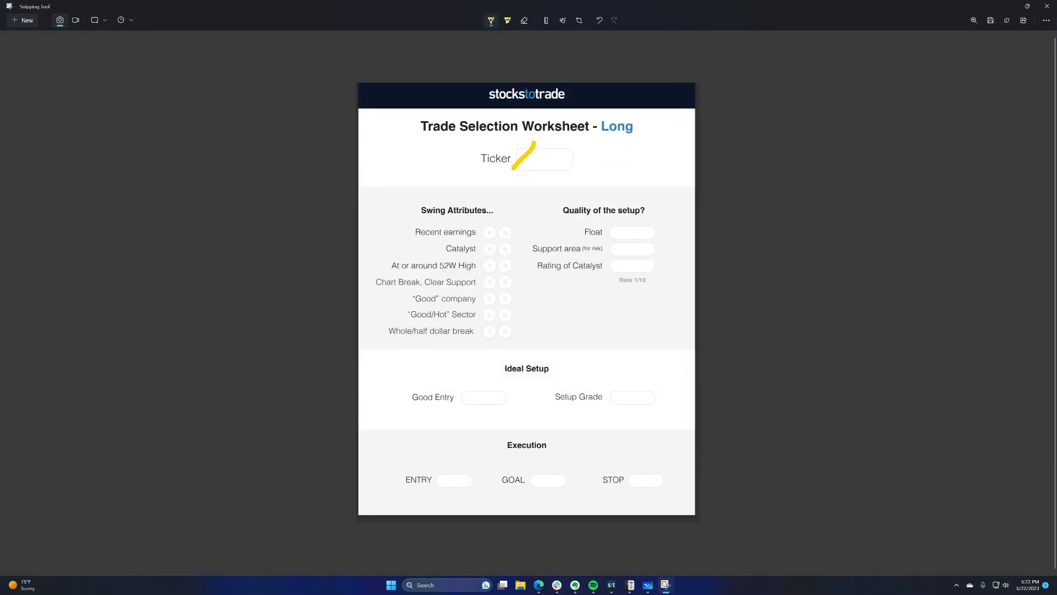
left_click_drag(532, 171, 570, 155)
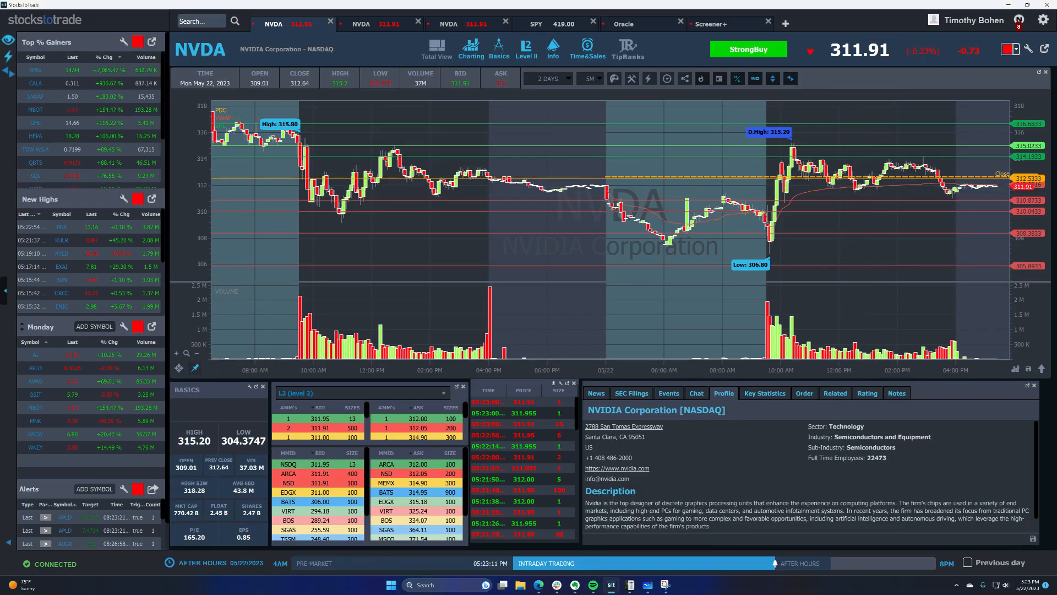
Step: Load the C3.ai (AI) chart and scroll through its Live News headlines
type("AI")
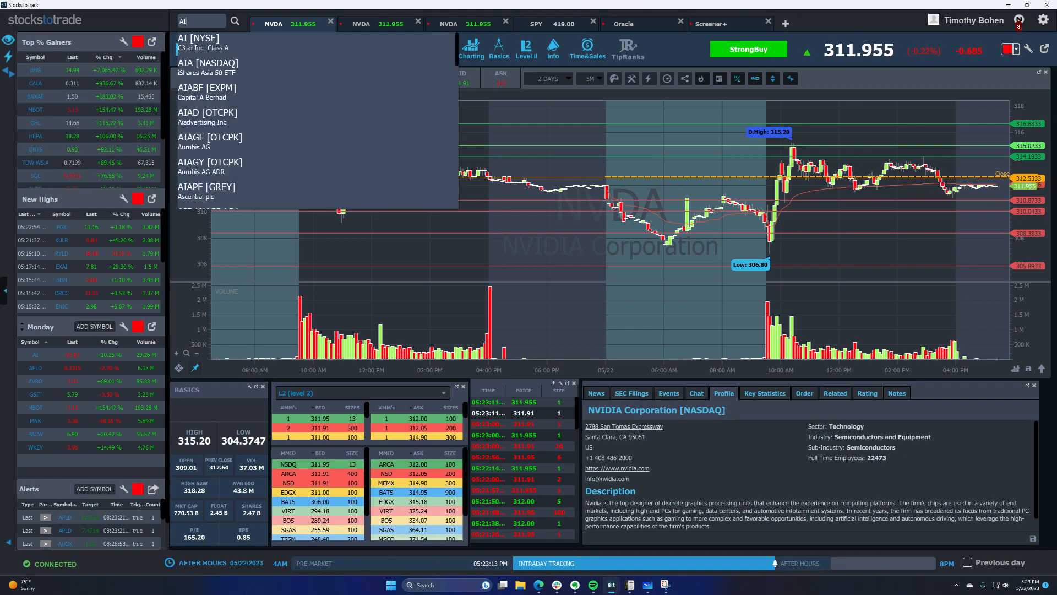
left_click(199, 42)
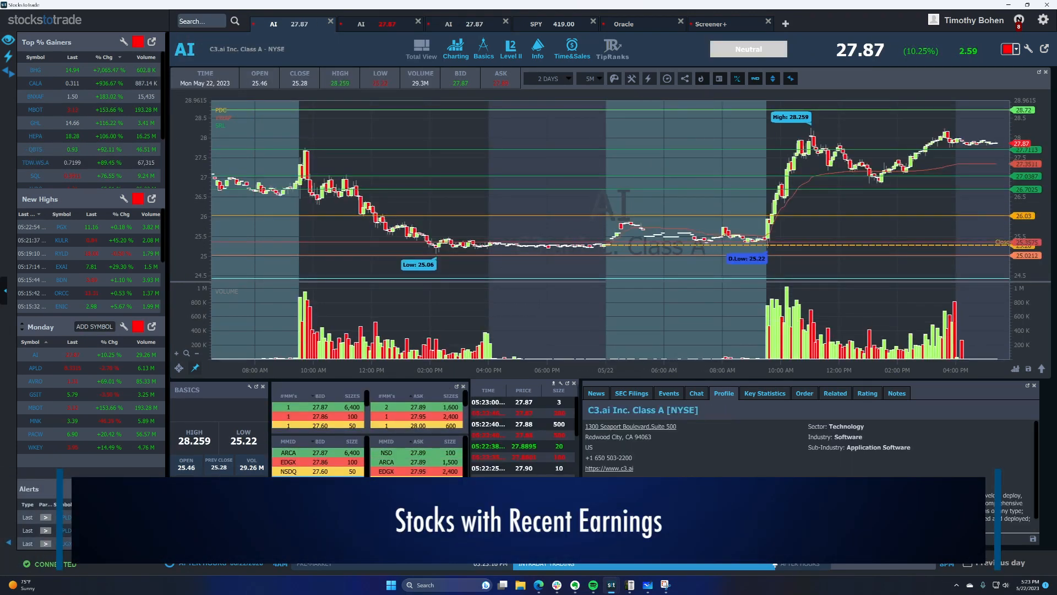
left_click(594, 393)
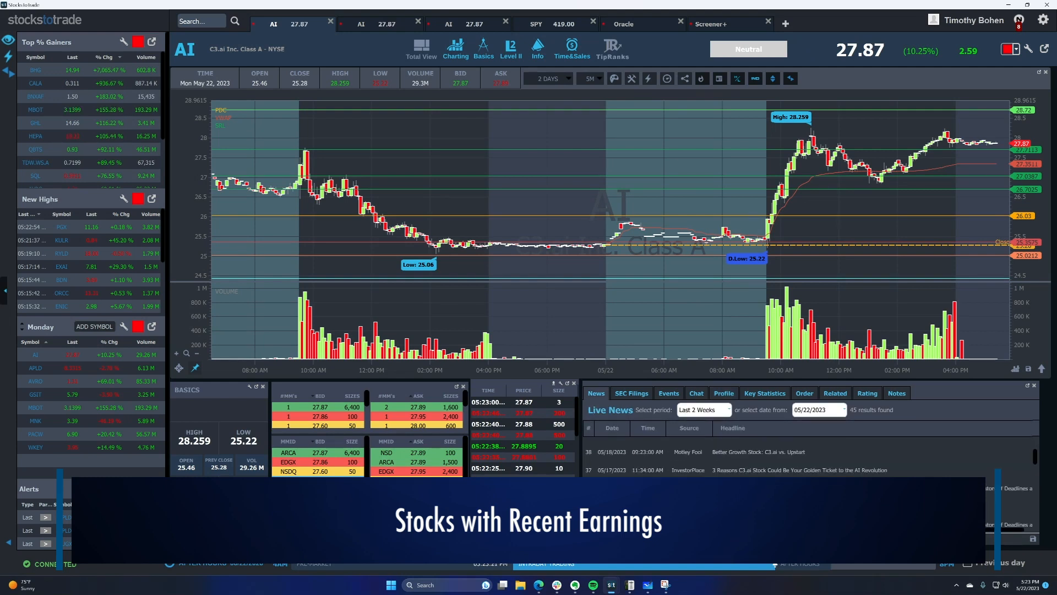
scroll("down", 3)
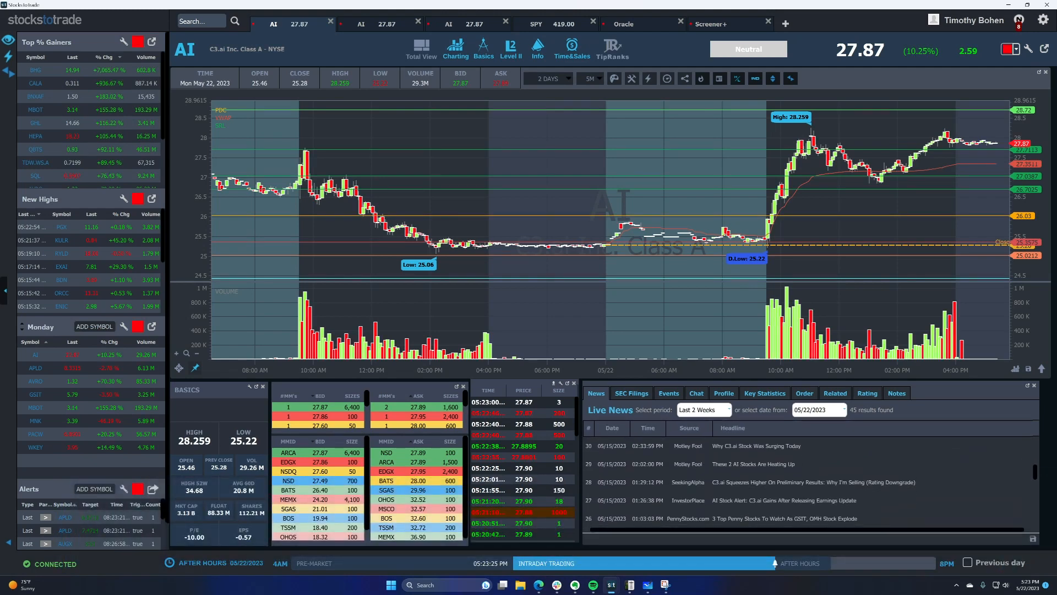
scroll("down", 3)
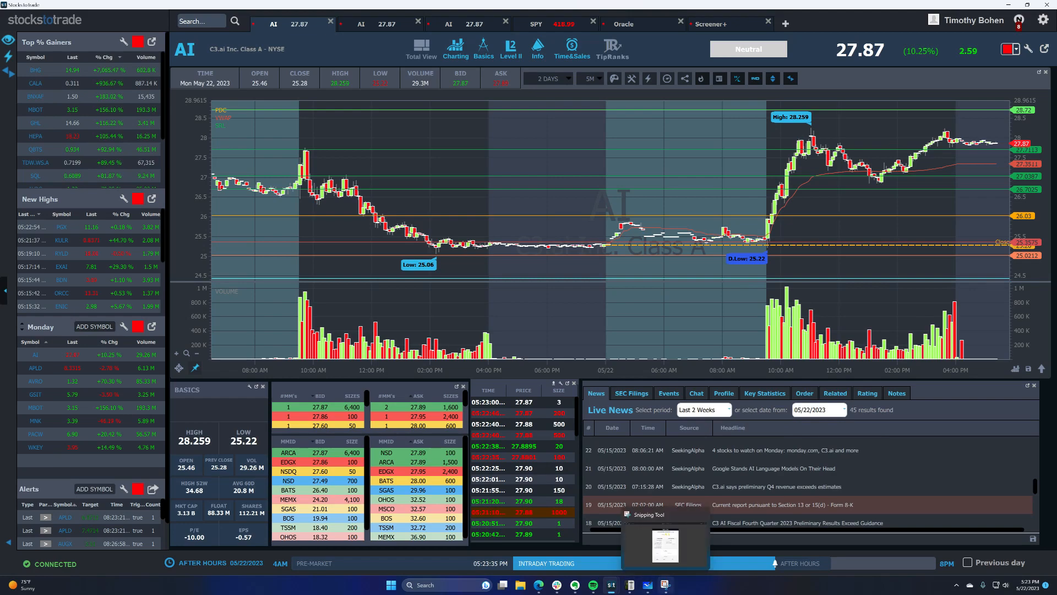
Step: Tick Y for Recent earnings and Catalyst, noting 5/15 and catalyst details in the margin
left_click(663, 544)
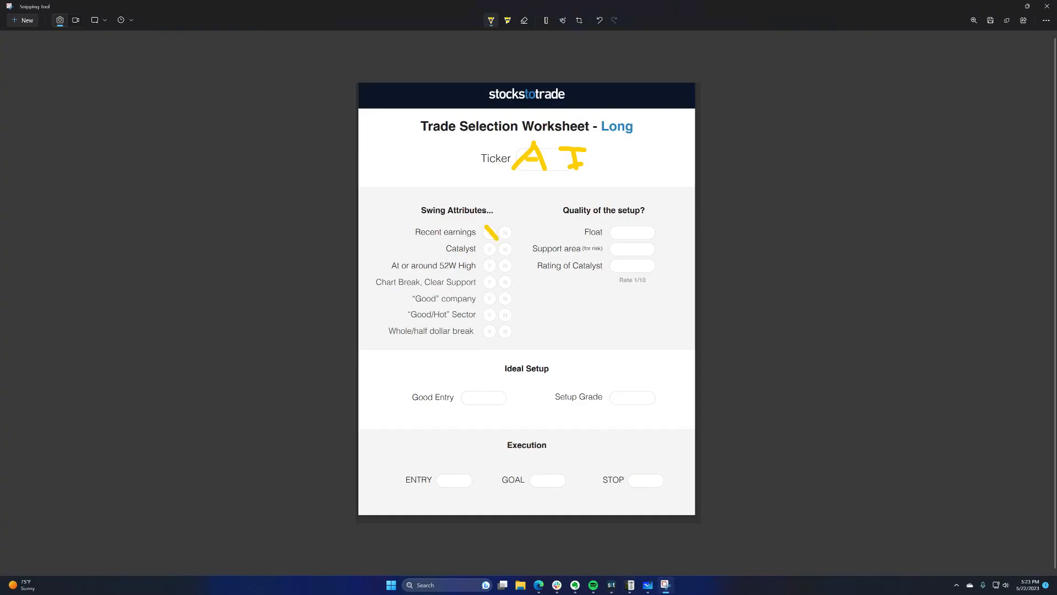
left_click_drag(486, 233, 502, 241)
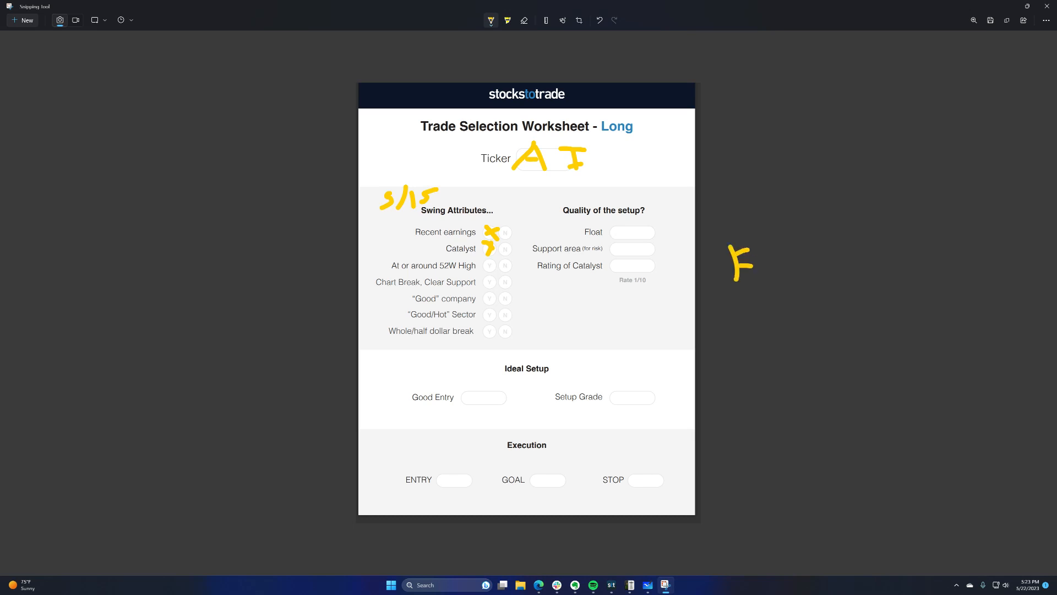
left_click_drag(738, 263, 829, 263)
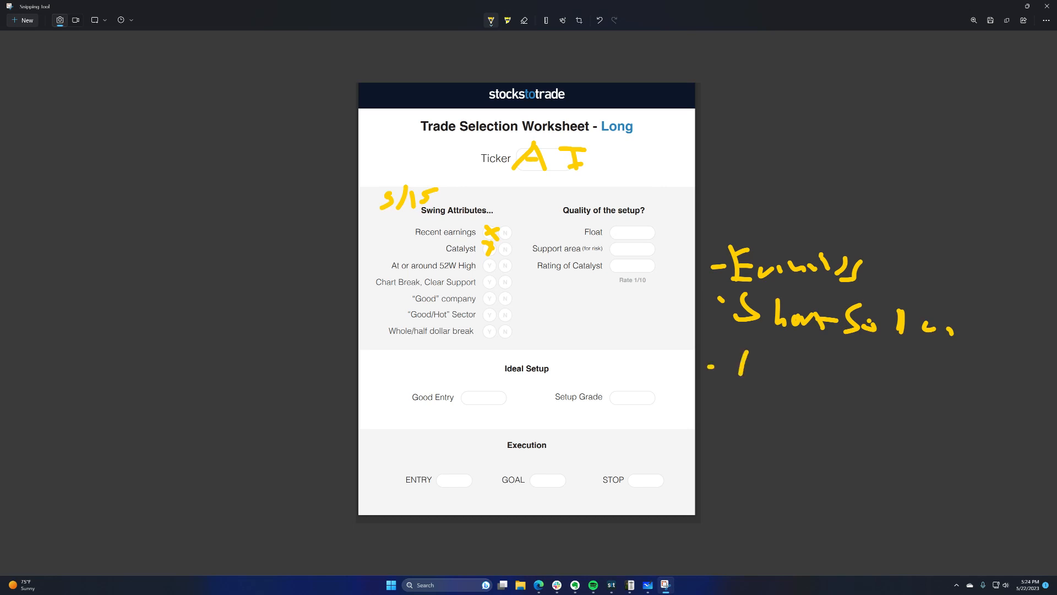
left_click_drag(735, 367, 816, 368)
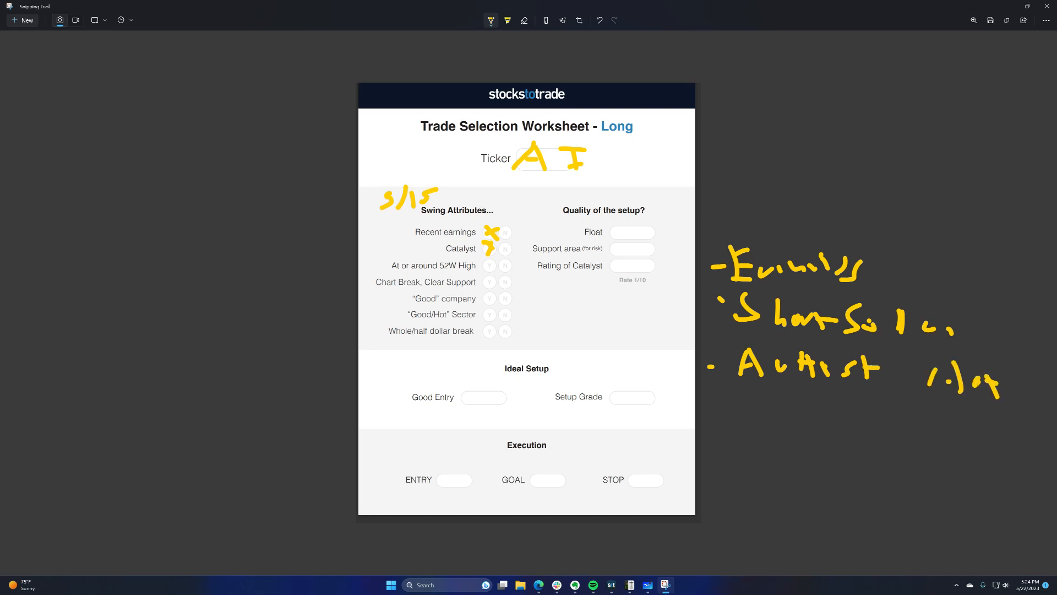
left_click_drag(927, 412, 984, 418)
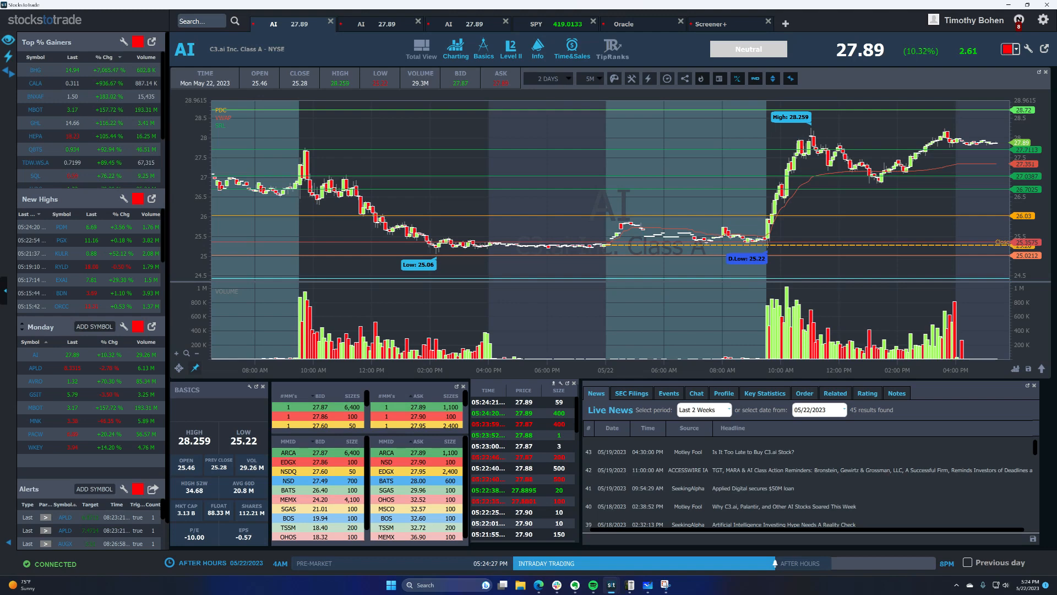
scroll("down", 3)
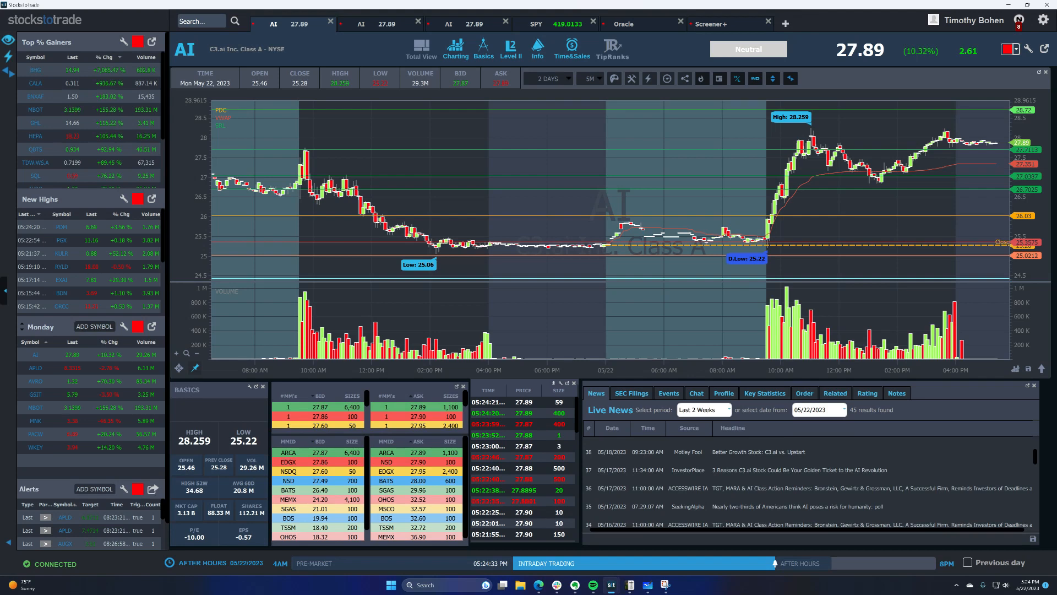
scroll("down", 3)
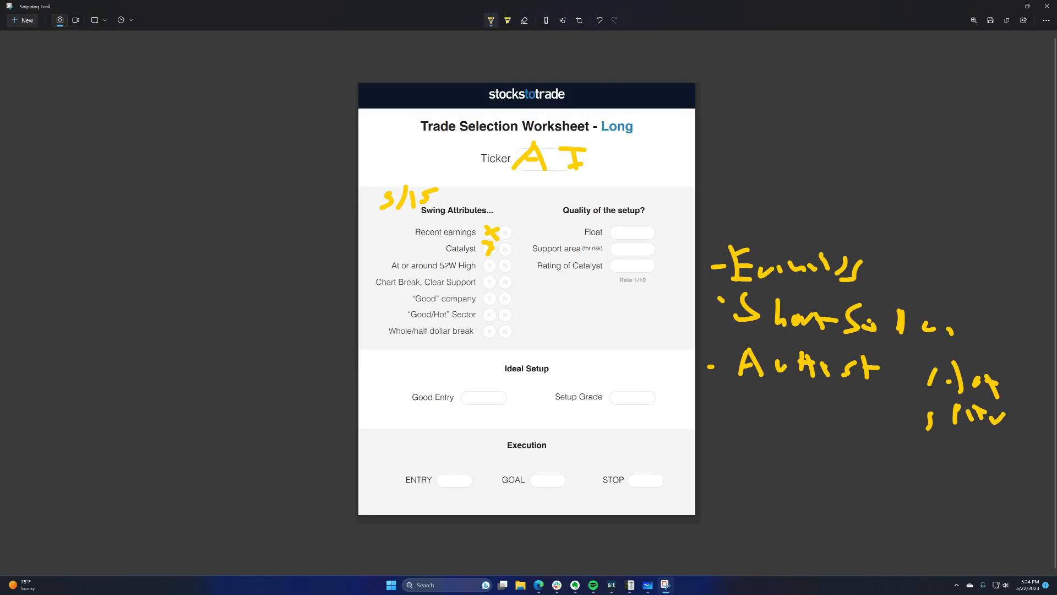
left_click(489, 264)
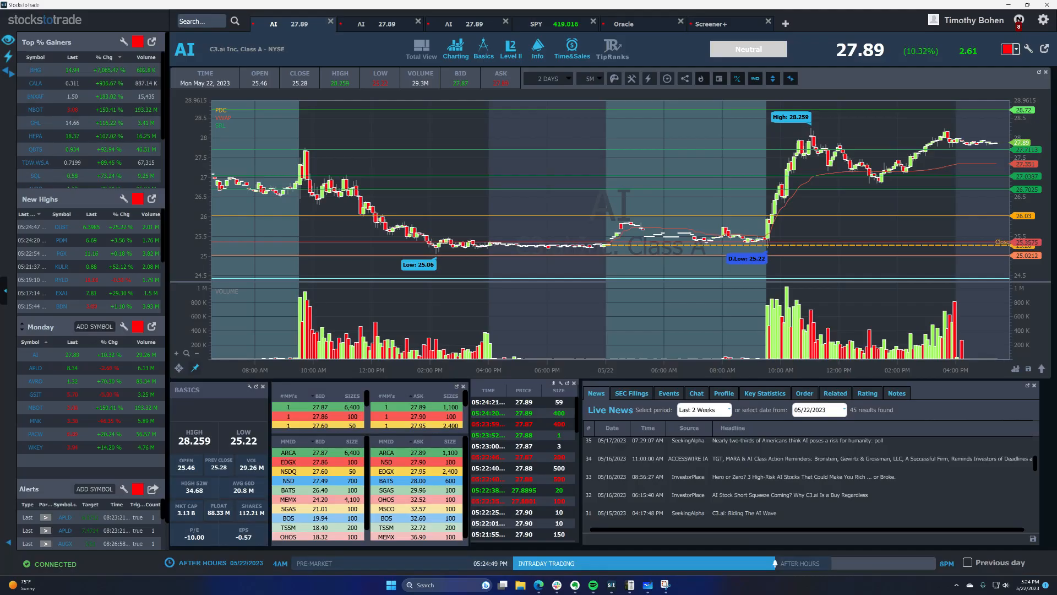
Step: Finish reviewing the AI chart in StocksToTrade
left_click(547, 78)
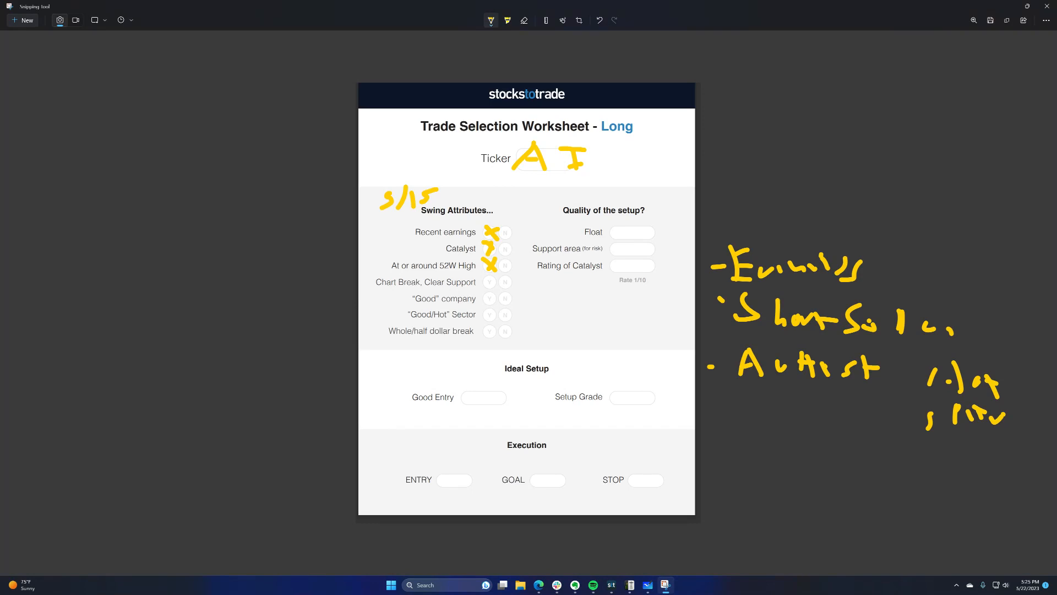
Step: Tick Chart Break/Clear Support and handwrite the 27.50 stop price beside STOP
left_click_drag(485, 277, 492, 285)
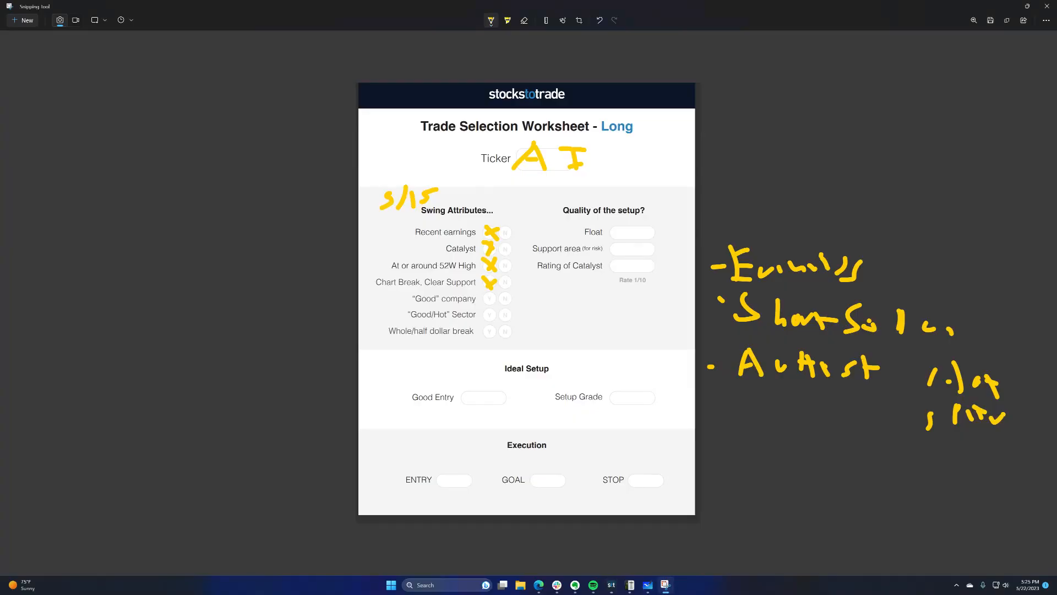
left_click_drag(630, 486, 664, 469)
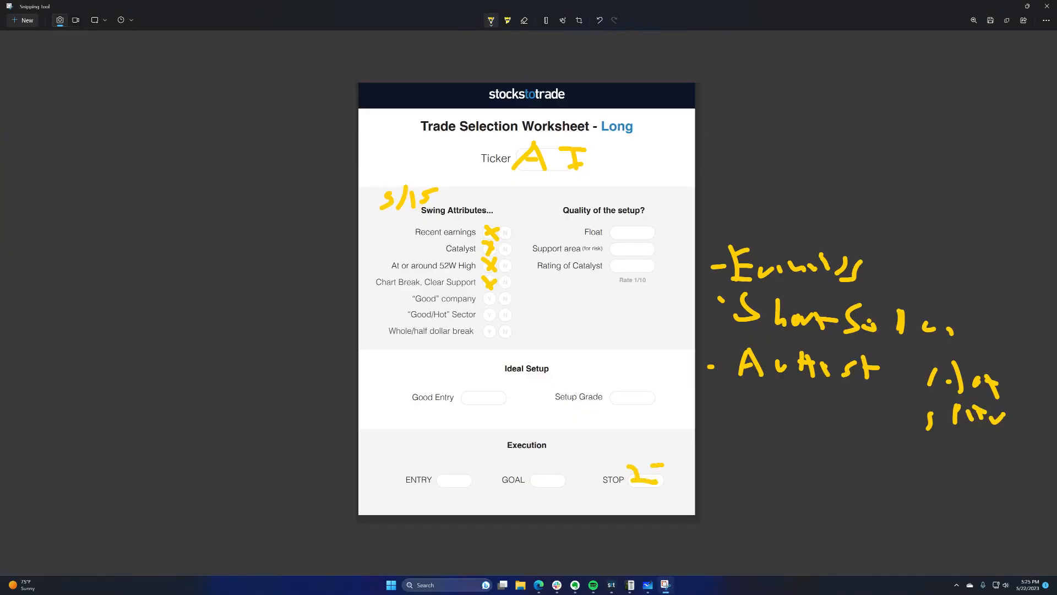
left_click_drag(654, 475, 715, 476)
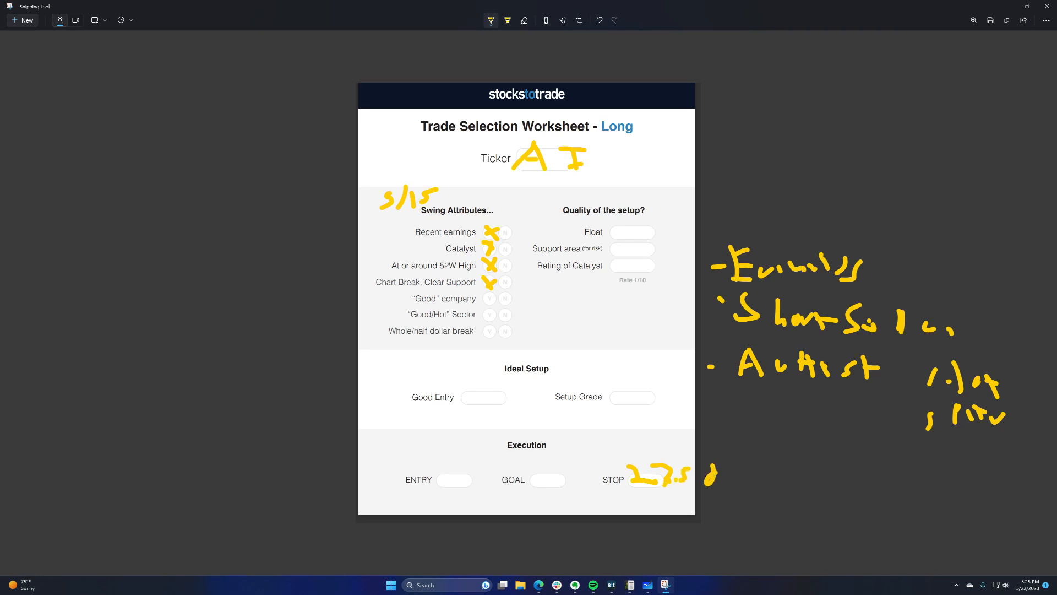
Step: Write 27 support, a 60 m float and catalyst rating 7, then return to AI's chart
left_click_drag(616, 252, 637, 249)
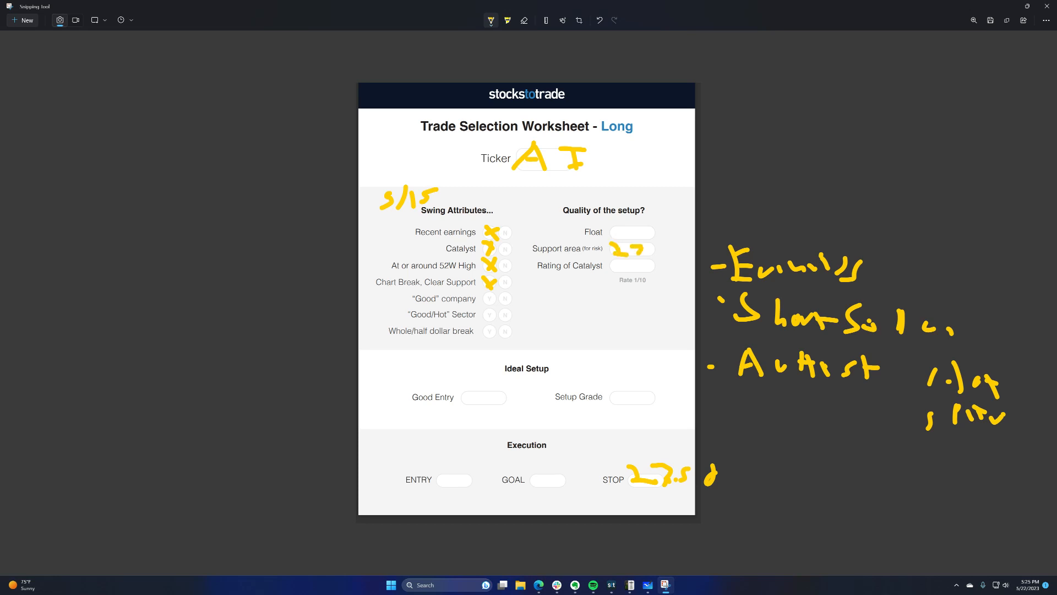
left_click_drag(654, 250, 681, 255)
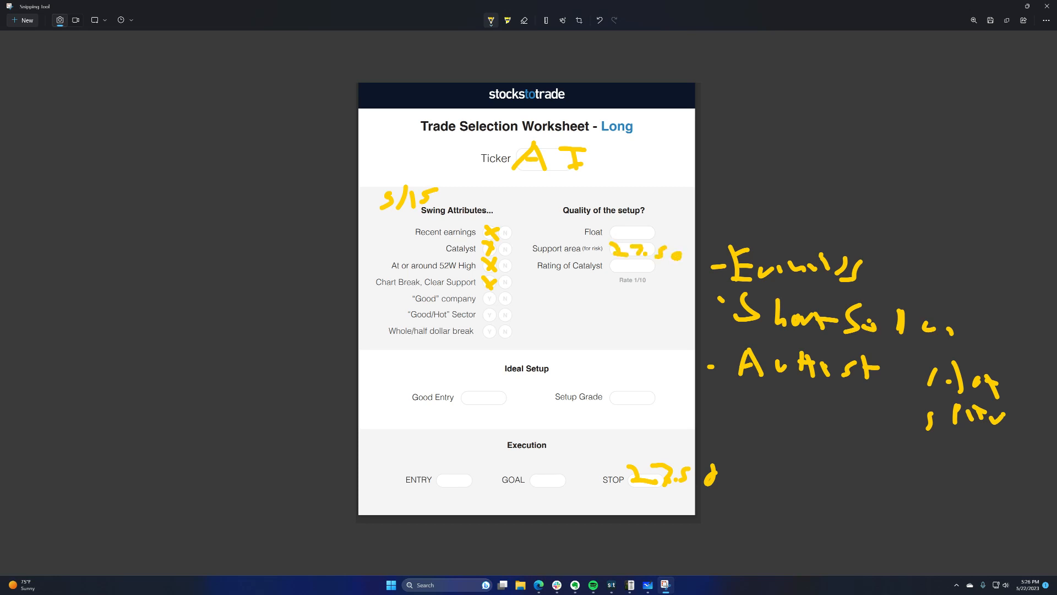
left_click_drag(617, 216, 623, 237)
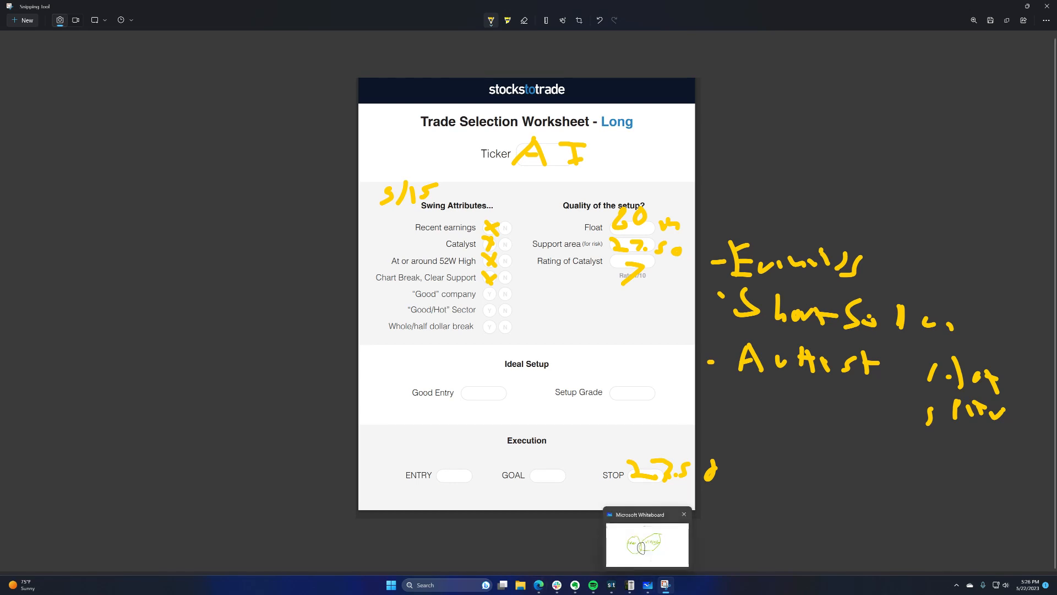
left_click(682, 515)
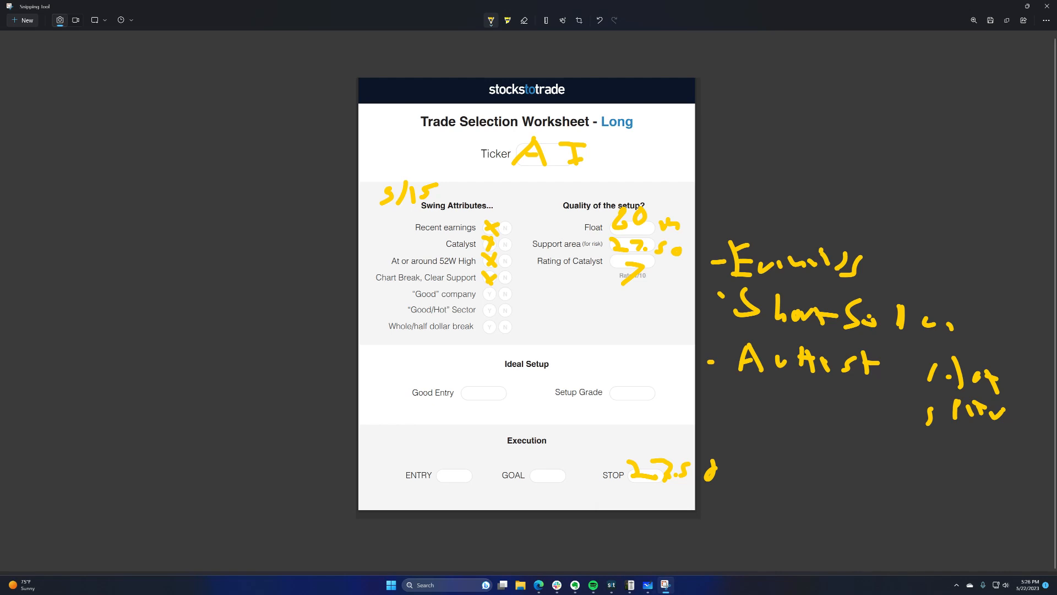
left_click(489, 294)
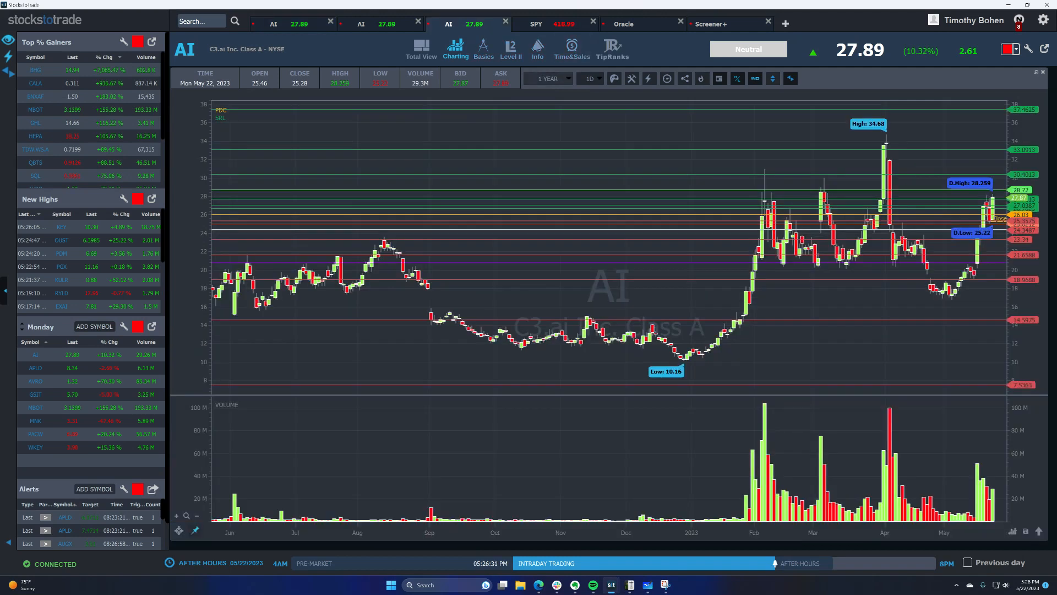
Step: Show 20 years of AI price history, then switch to another chart time range
left_click(547, 79)
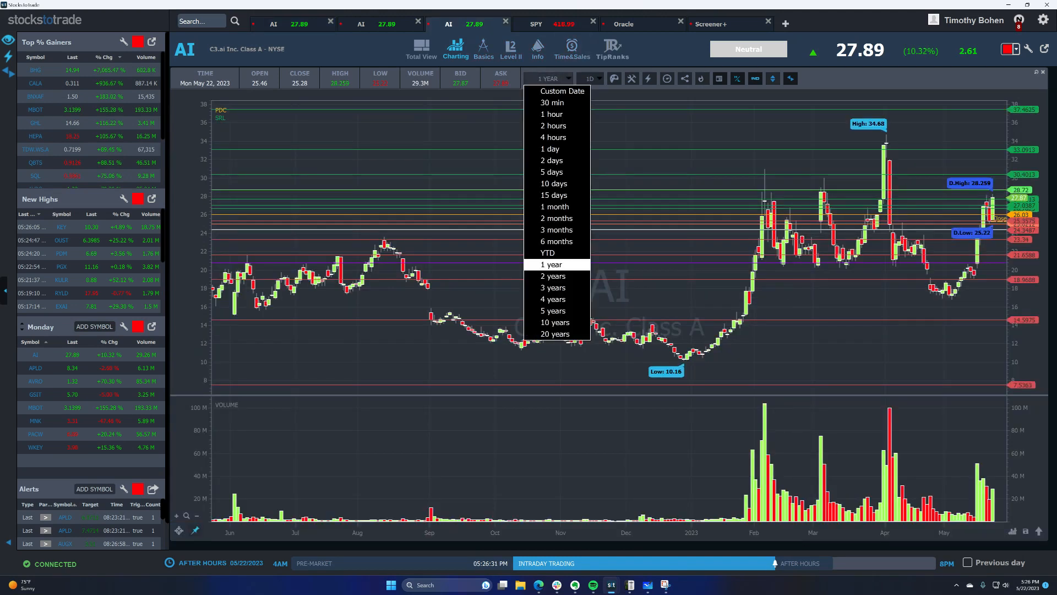
left_click(552, 334)
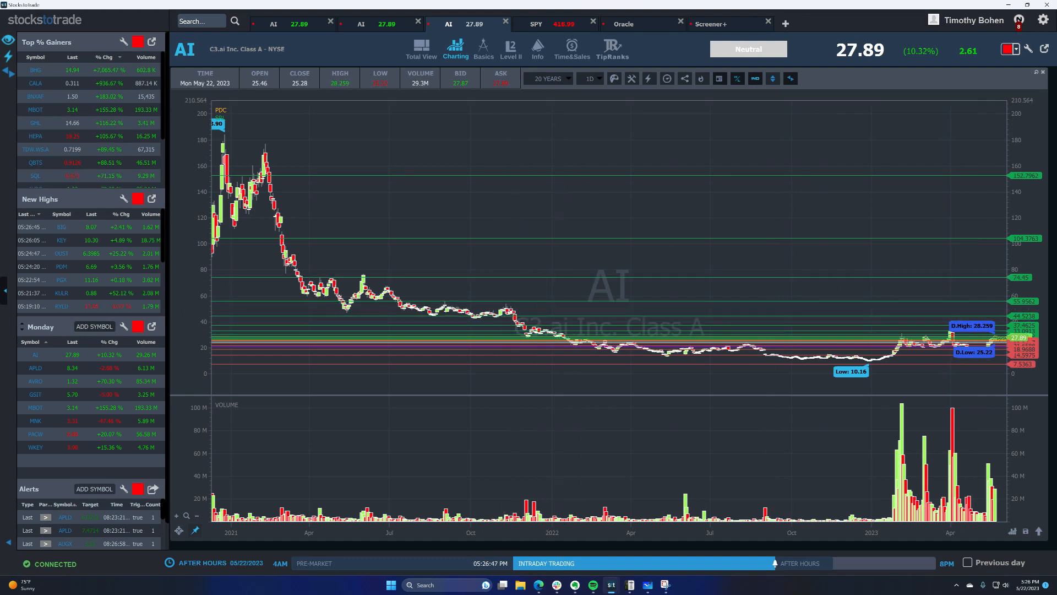
left_click(546, 78)
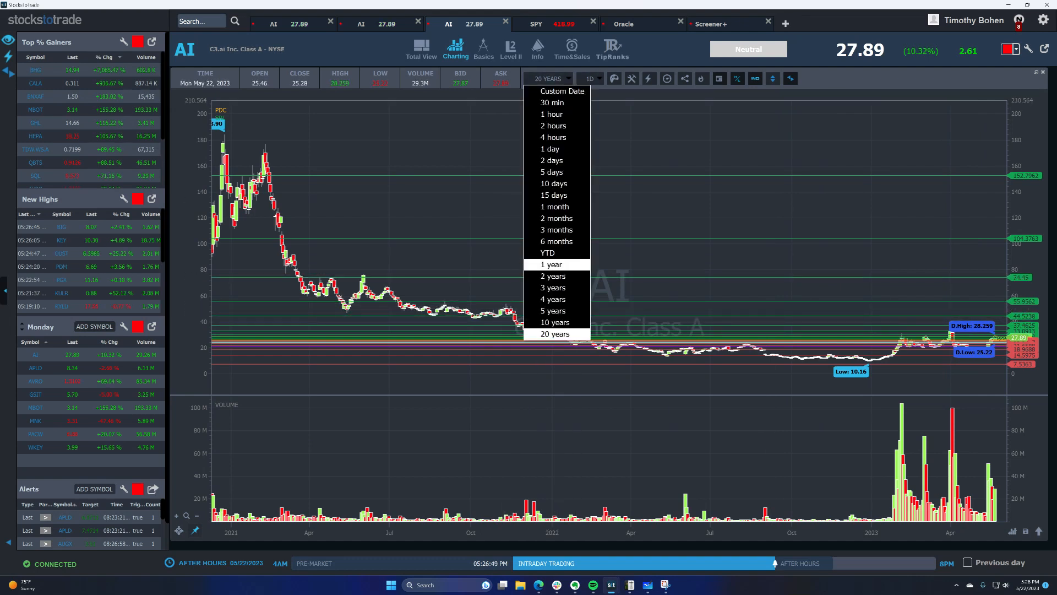
left_click(550, 263)
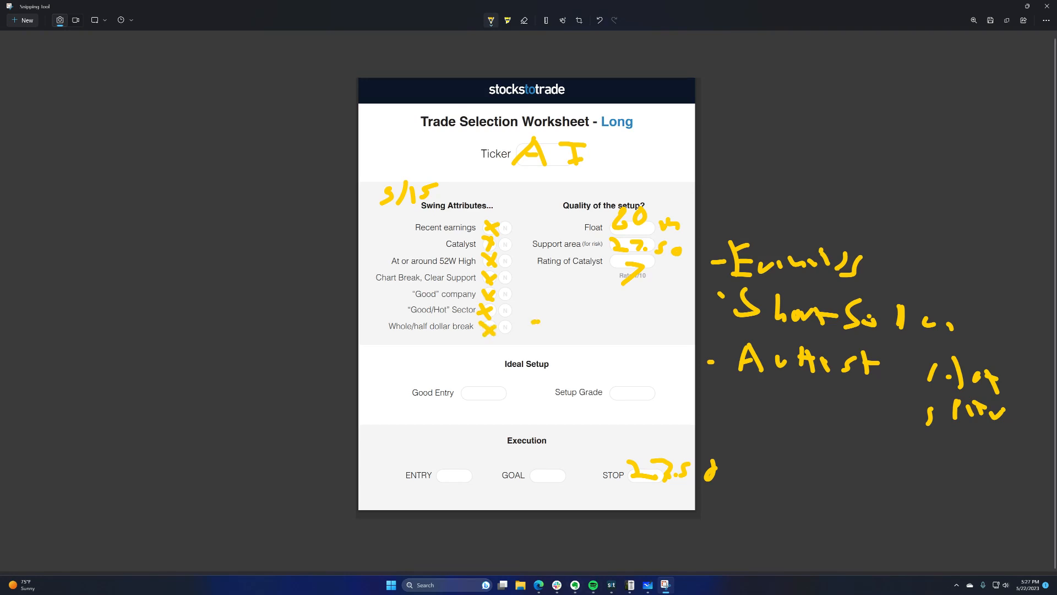
Step: Handwrite 29.50 beside Whole/half dollar break, tick Good/Hot Sector, and write the 35.50 goal
left_click_drag(532, 327, 567, 337)
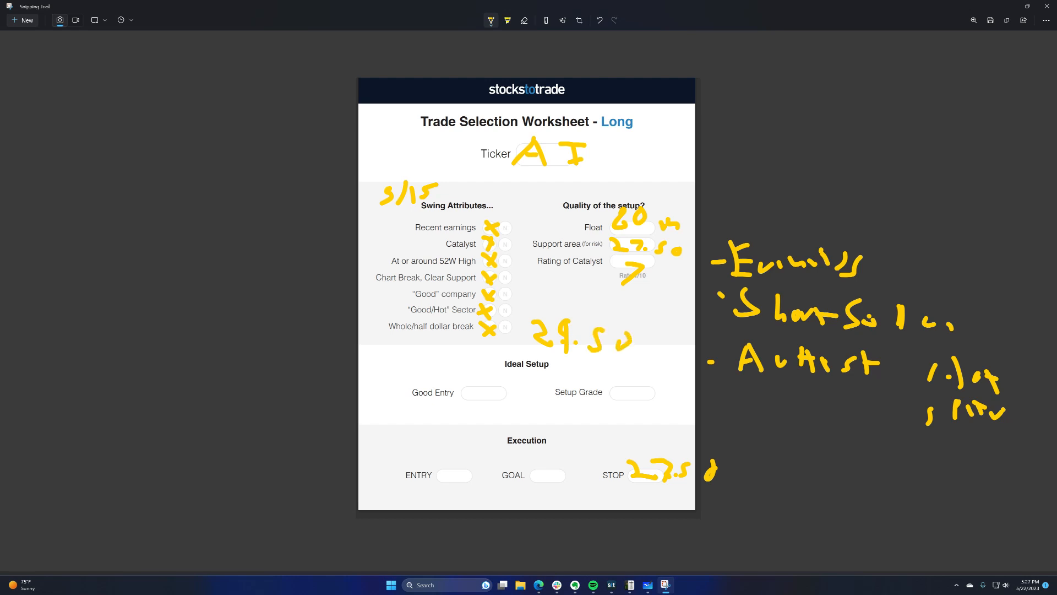
left_click_drag(517, 297, 519, 320)
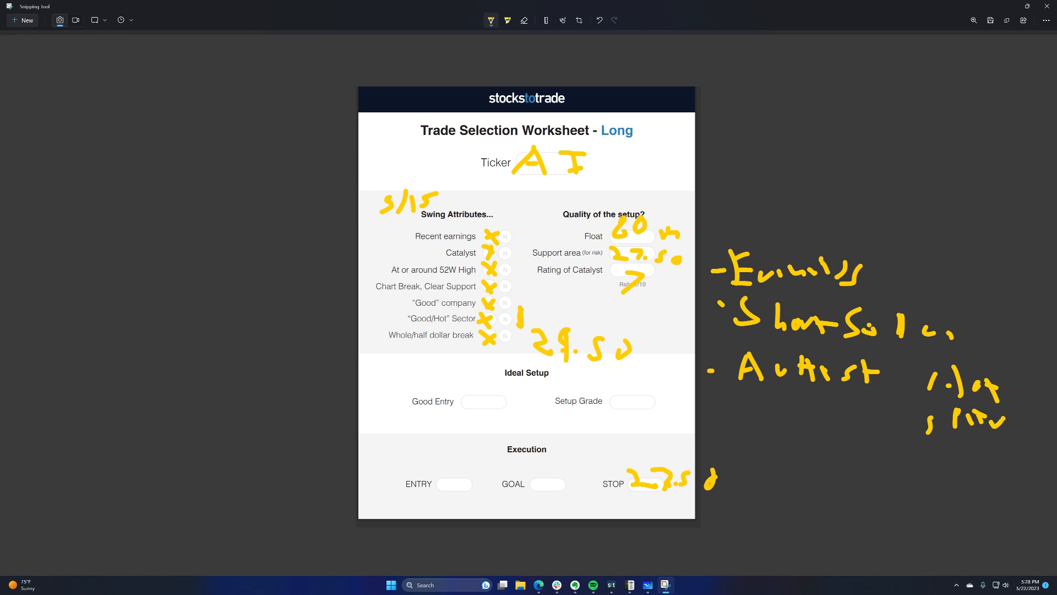
left_click_drag(526, 482, 522, 466)
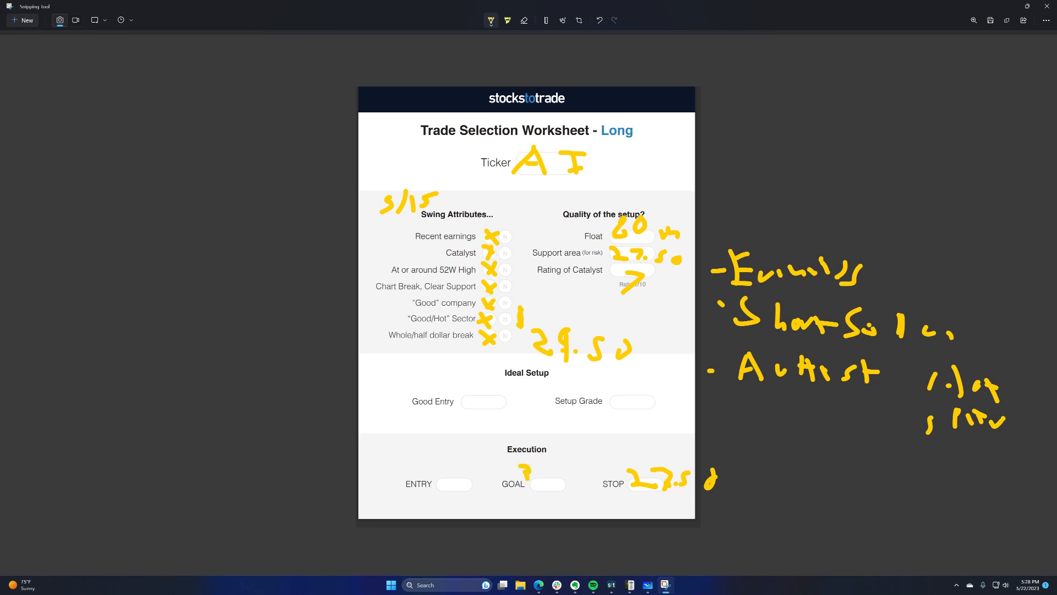
left_click_drag(512, 472, 567, 486)
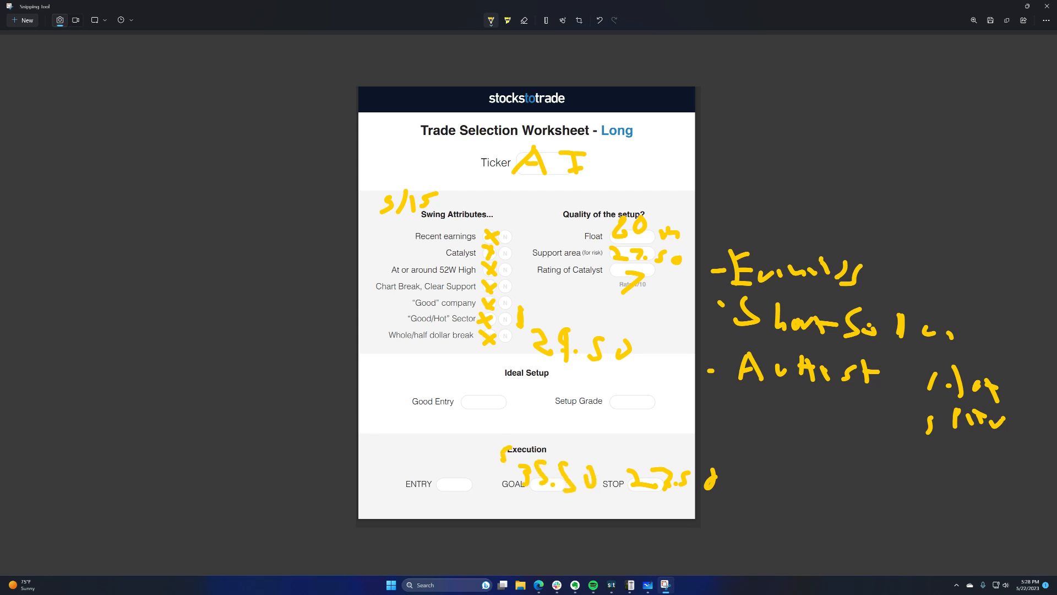
scroll("up", 3)
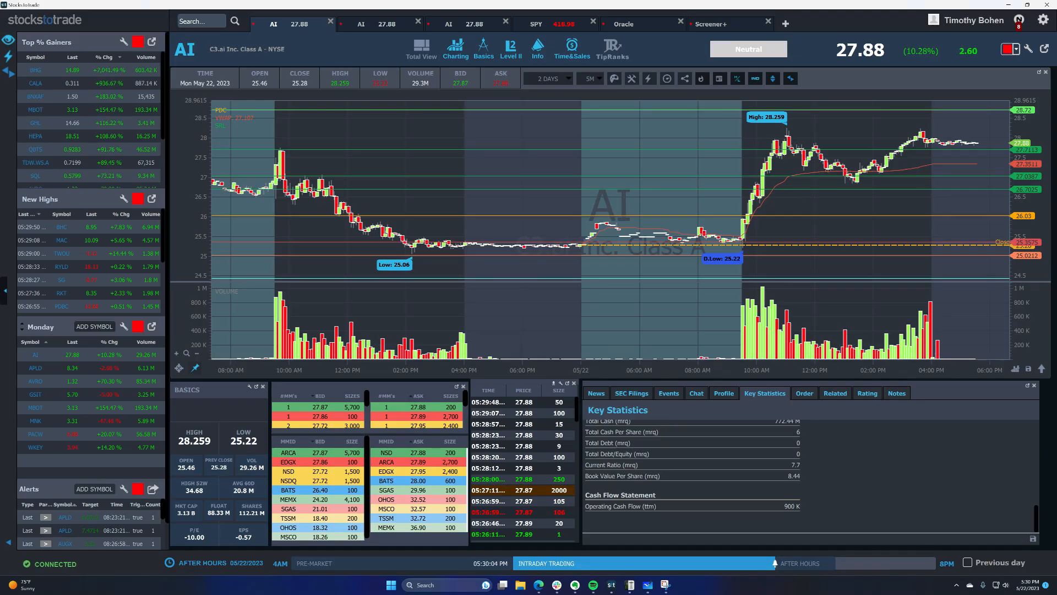
mouse_move(897, 139)
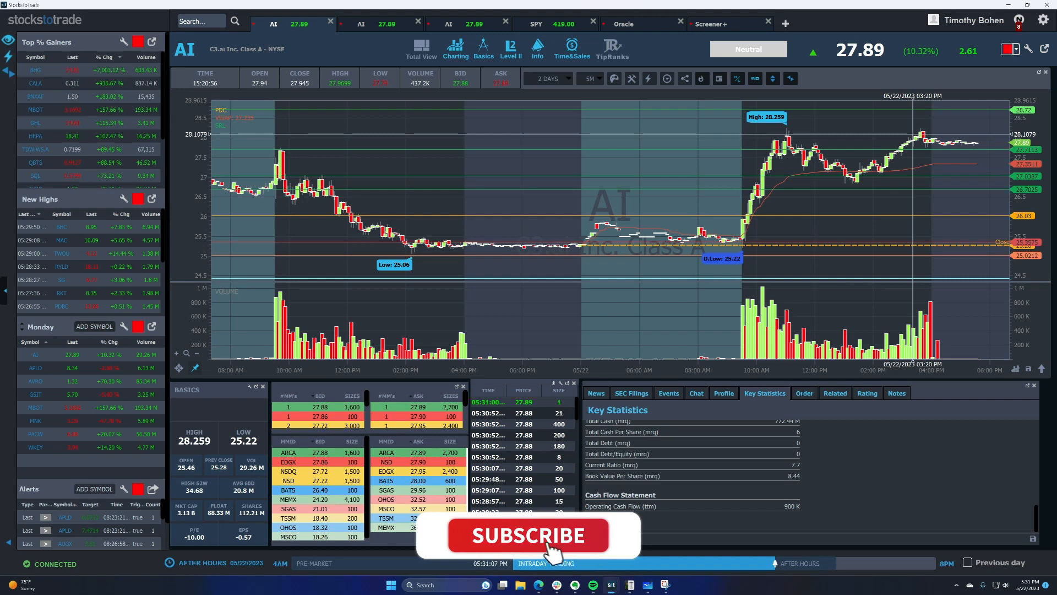
Step: Keep AI's two-day chart in view, now at 27.89, up 10.32%
left_click(528, 535)
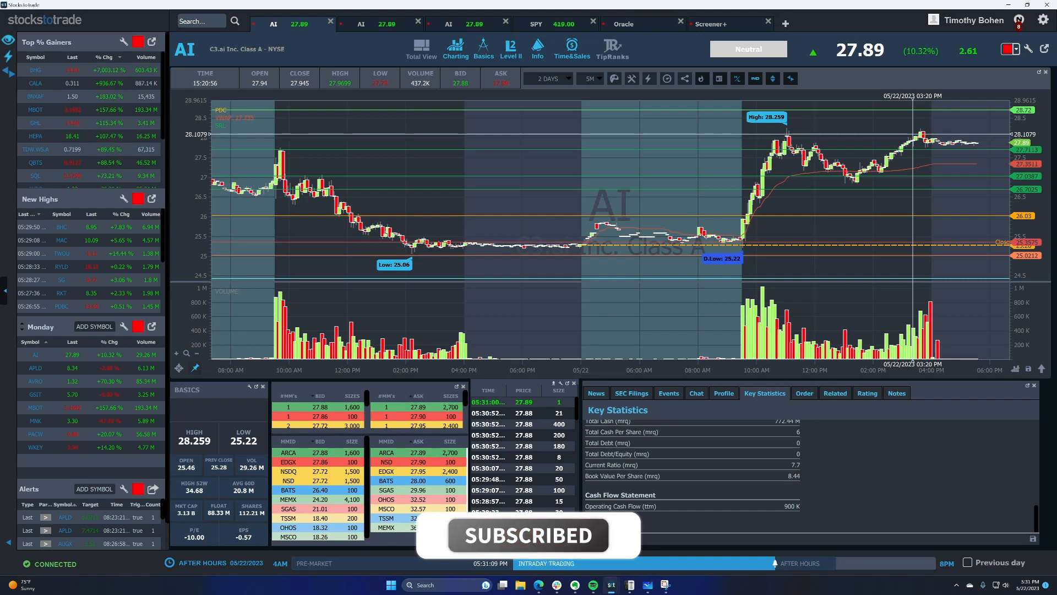